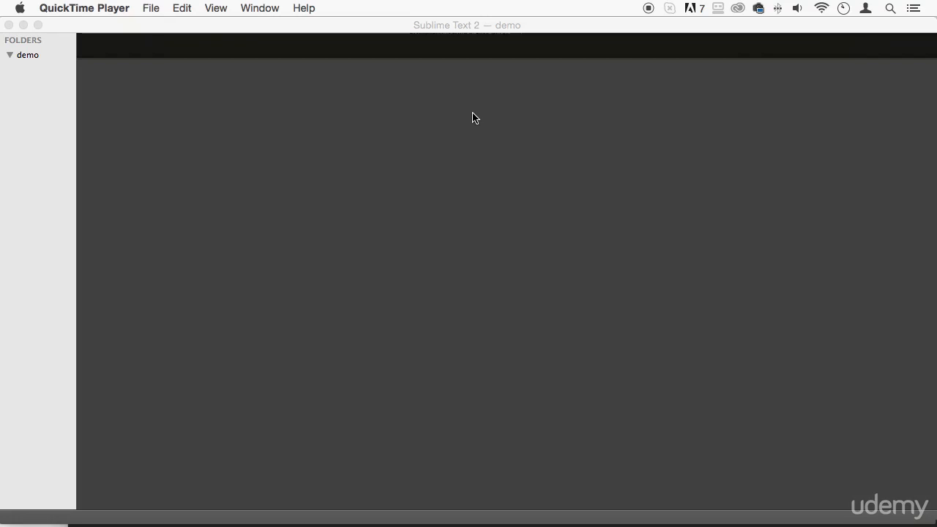
pyautogui.moveTo(468, 140)
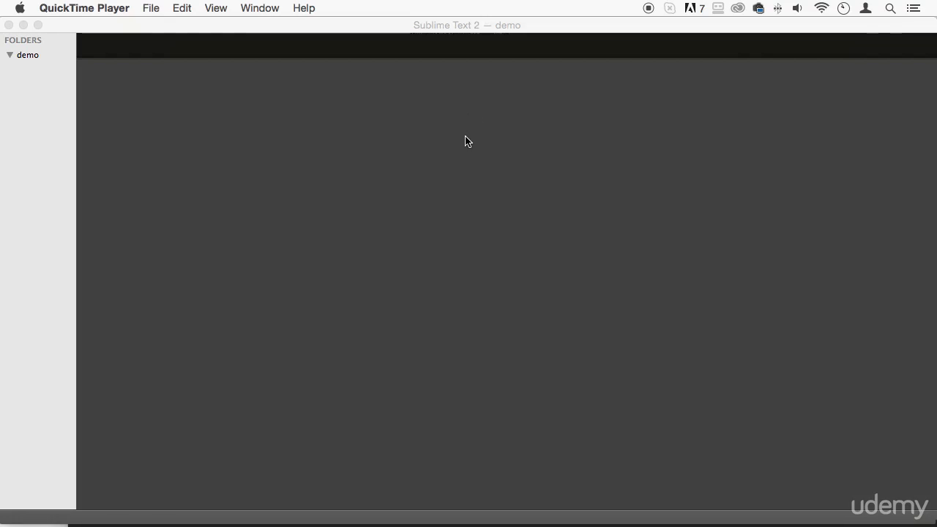
pyautogui.moveTo(29, 118)
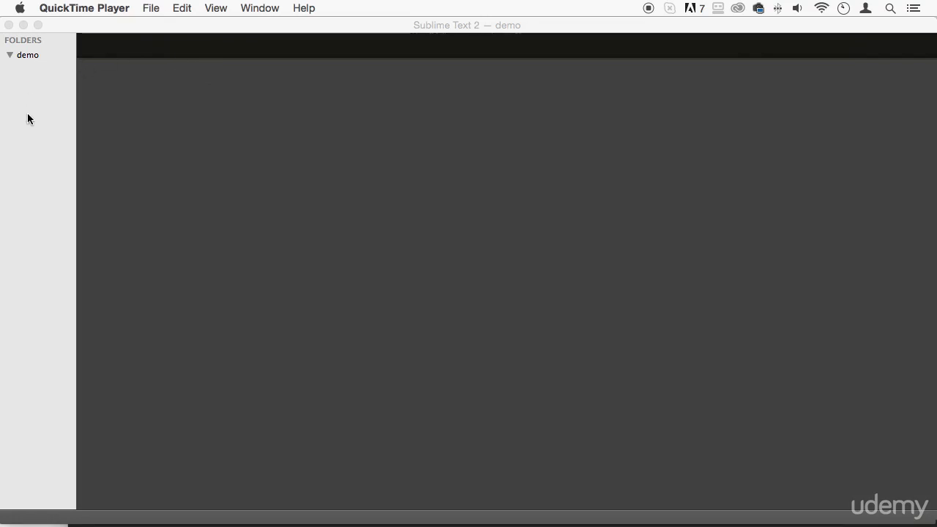
pyautogui.moveTo(16, 112)
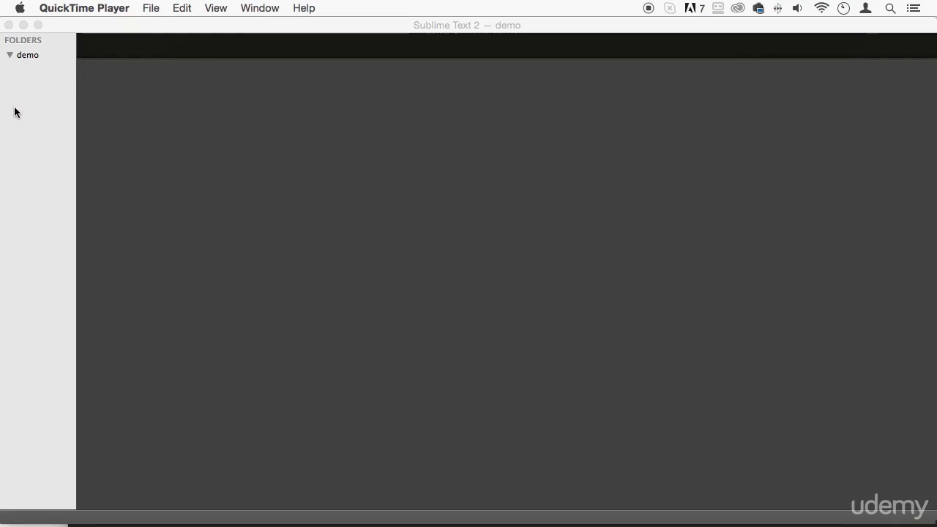
pyautogui.moveTo(20, 66)
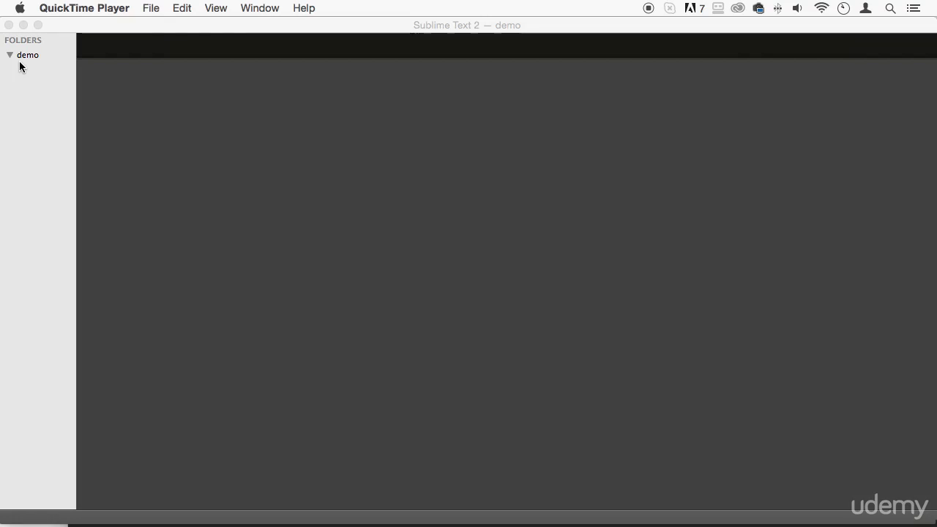
pyautogui.moveTo(196, 44)
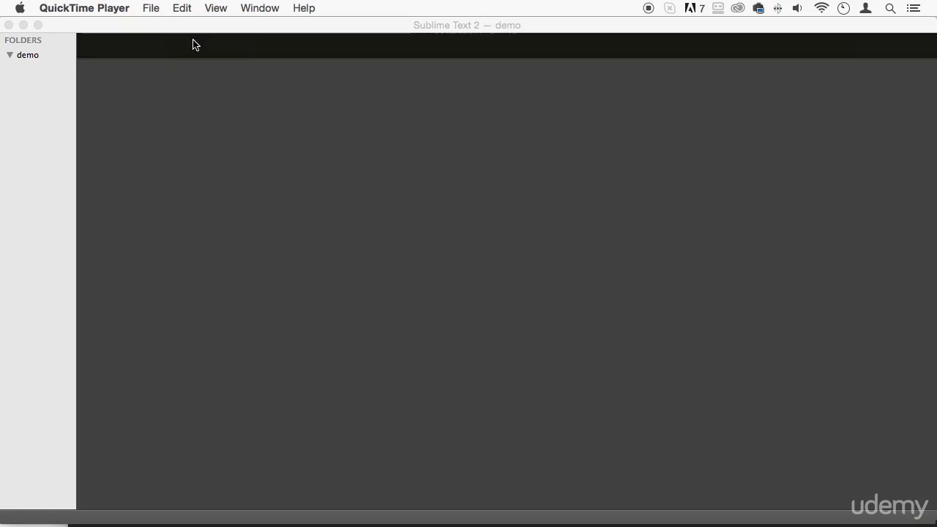
pyautogui.moveTo(472, 120)
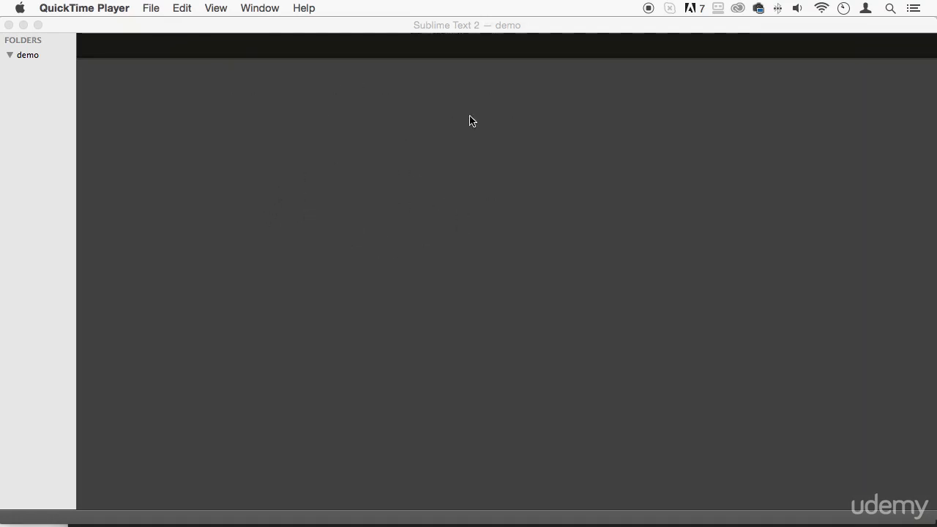
pyautogui.moveTo(33, 105)
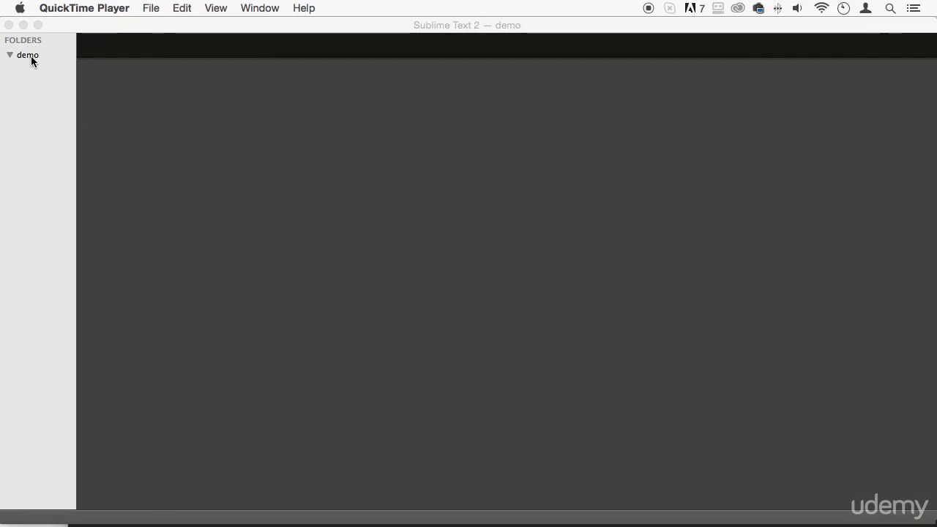
# Create a new file in the demo folder and name it opening_files.php
pyautogui.click(27, 56)
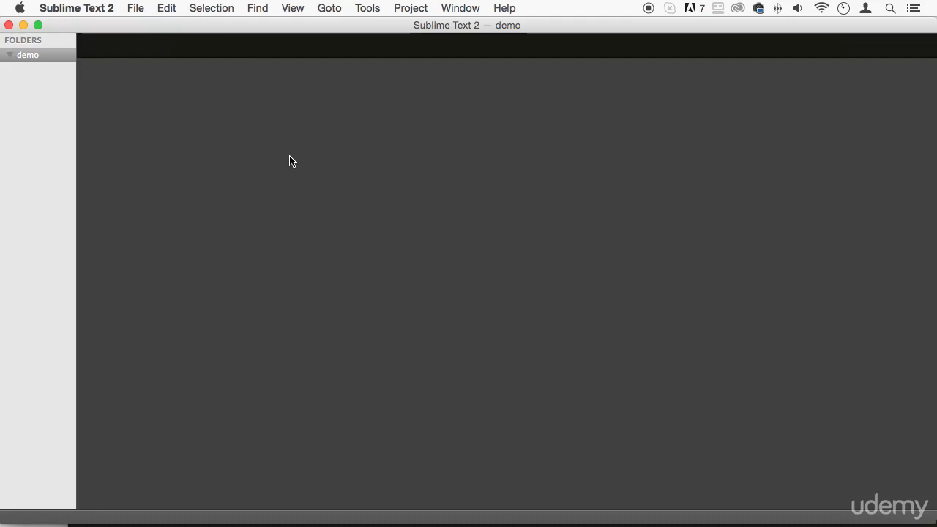
pyautogui.moveTo(257, 149)
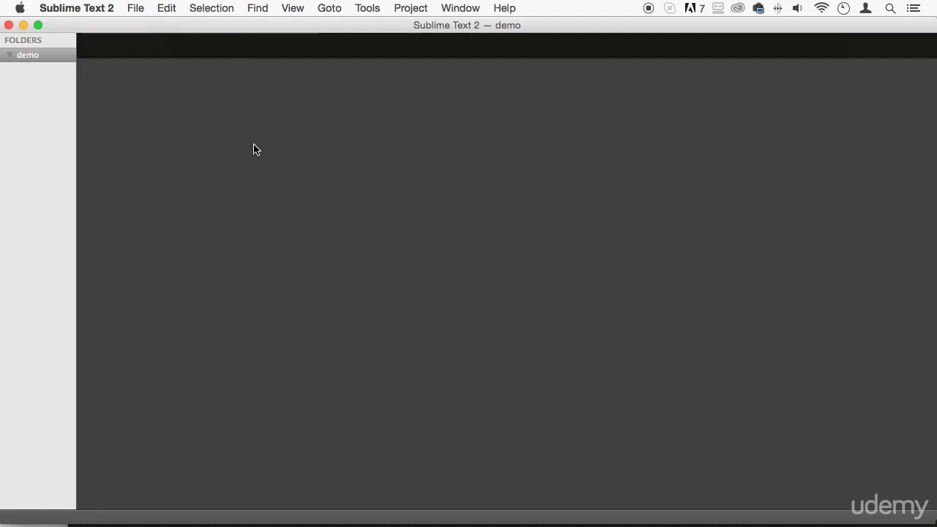
pyautogui.rightClick(28, 56)
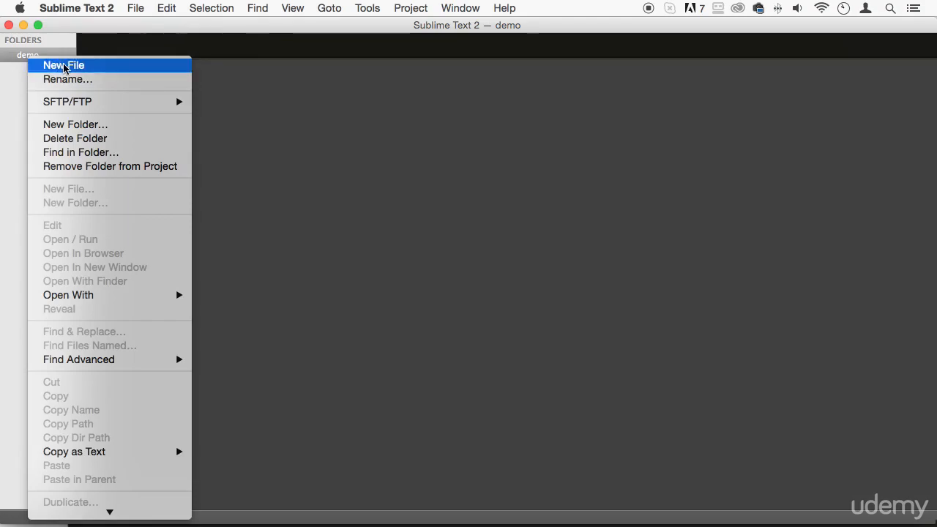
pyautogui.click(64, 65)
pyautogui.write('oe')
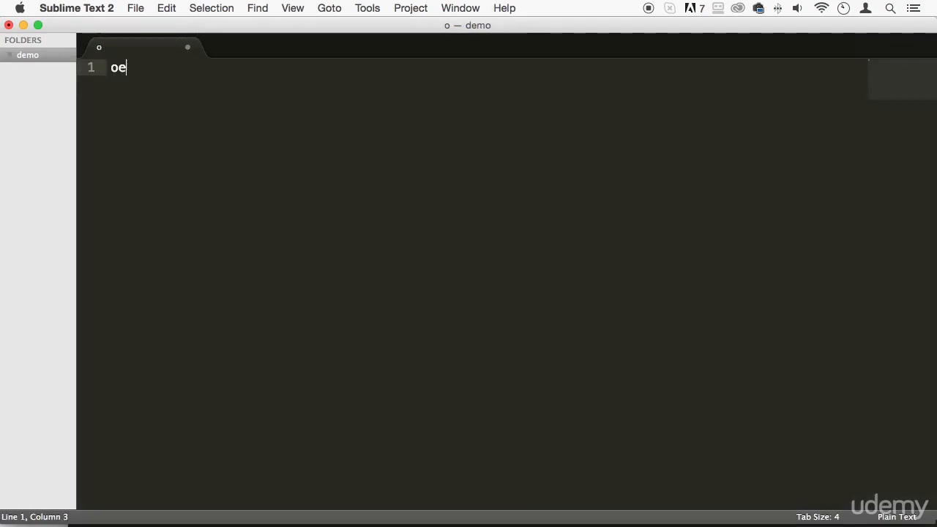
pyautogui.write('pn')
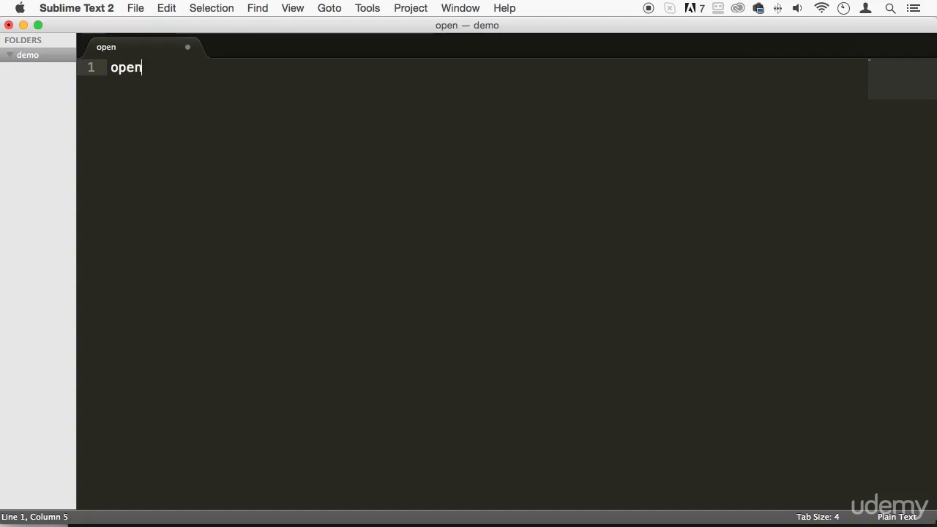
pyautogui.write('ing_f')
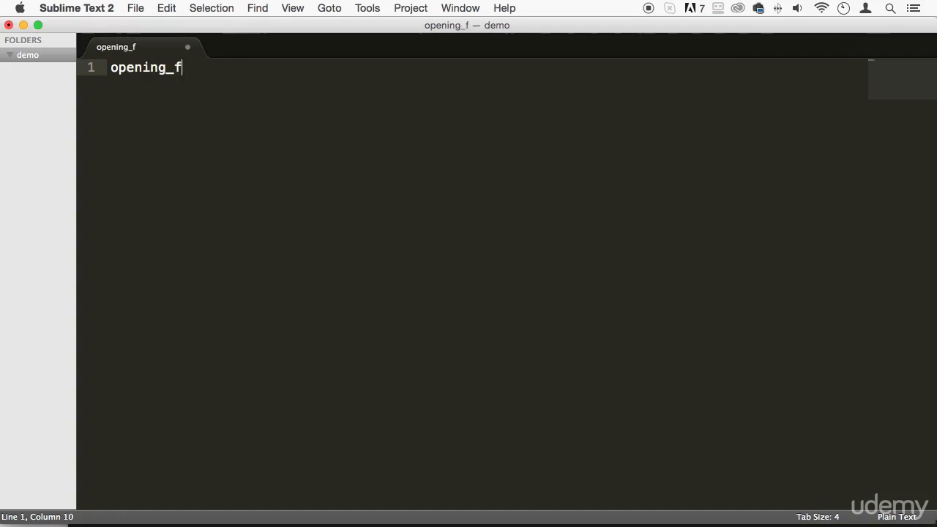
pyautogui.write('iles.php')
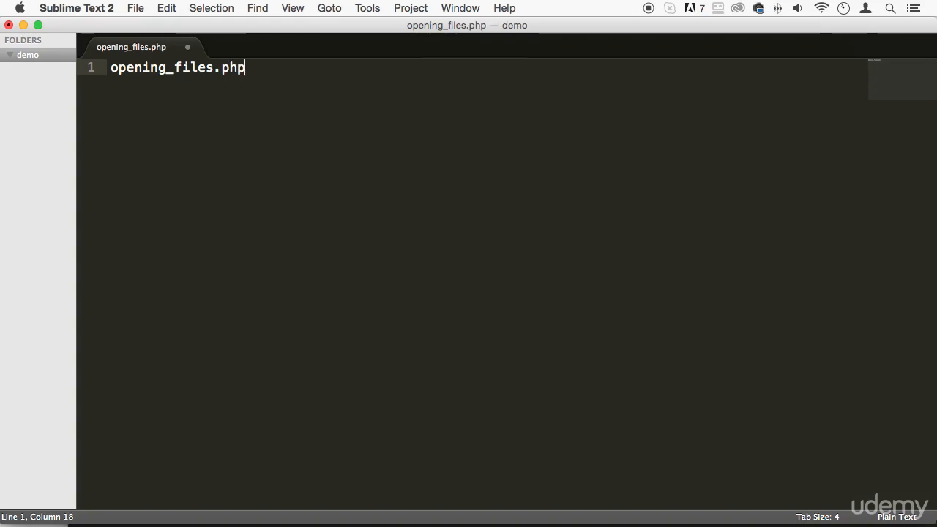
# Save opening_files.php into demo and start the php snippet for the tag block
pyautogui.press('cmd+s')
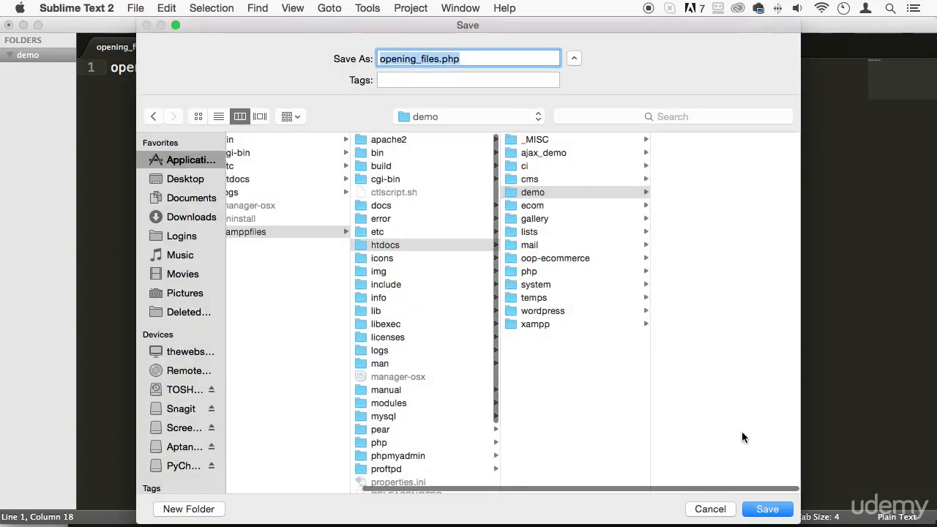
pyautogui.click(767, 509)
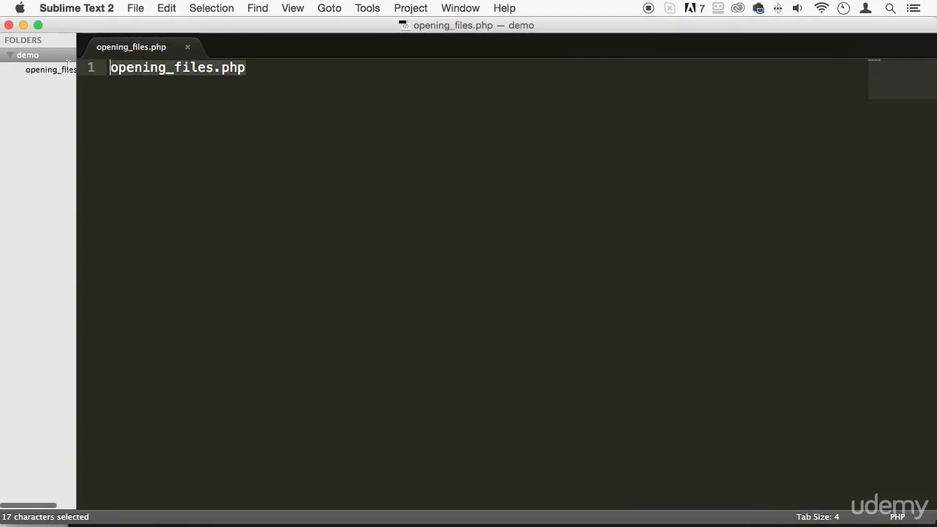
pyautogui.write('php')
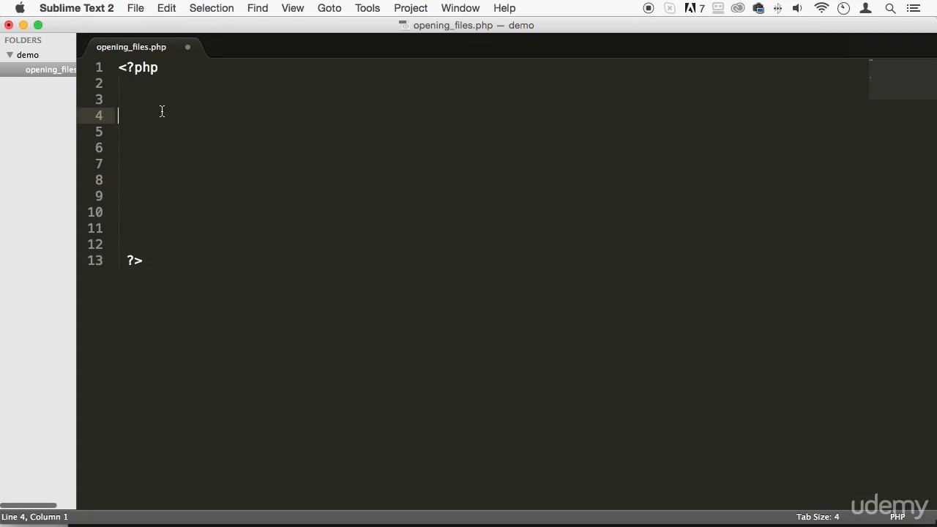
pyautogui.moveTo(73, 117)
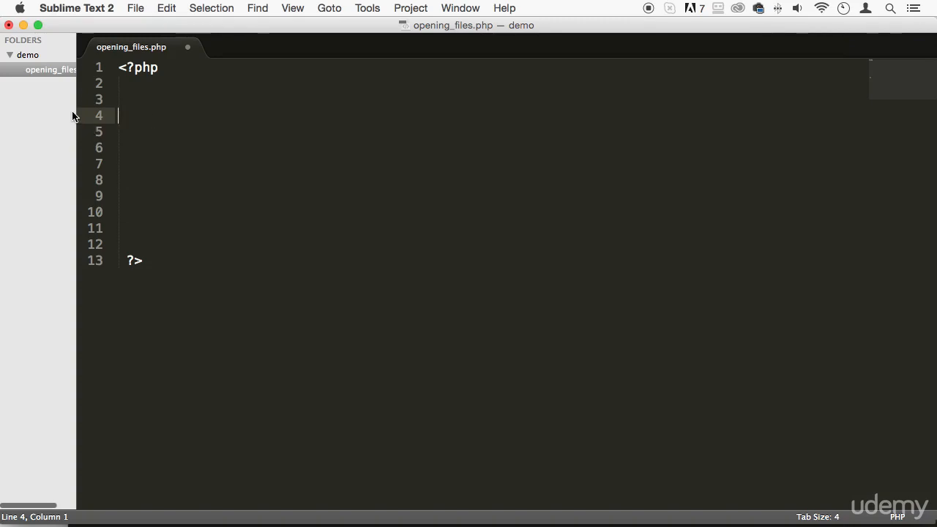
pyautogui.moveTo(287, 27)
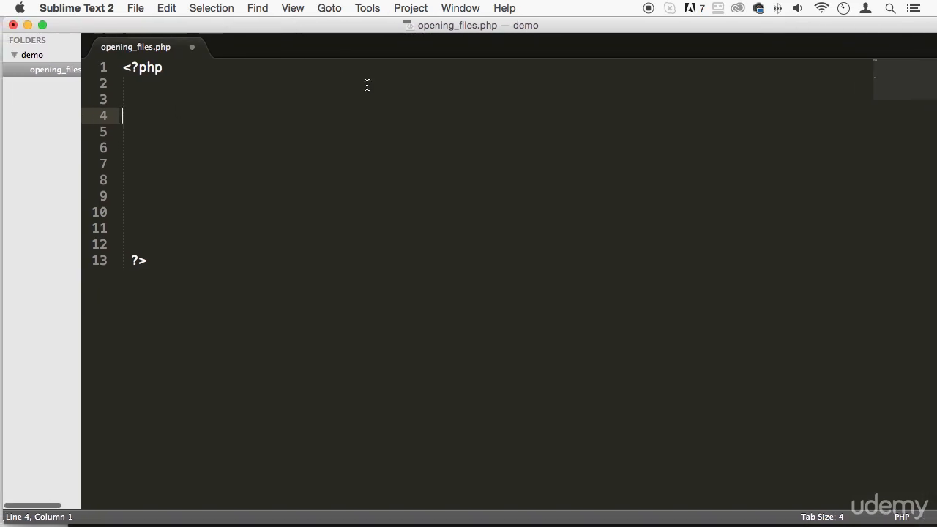
pyautogui.moveTo(299, 85)
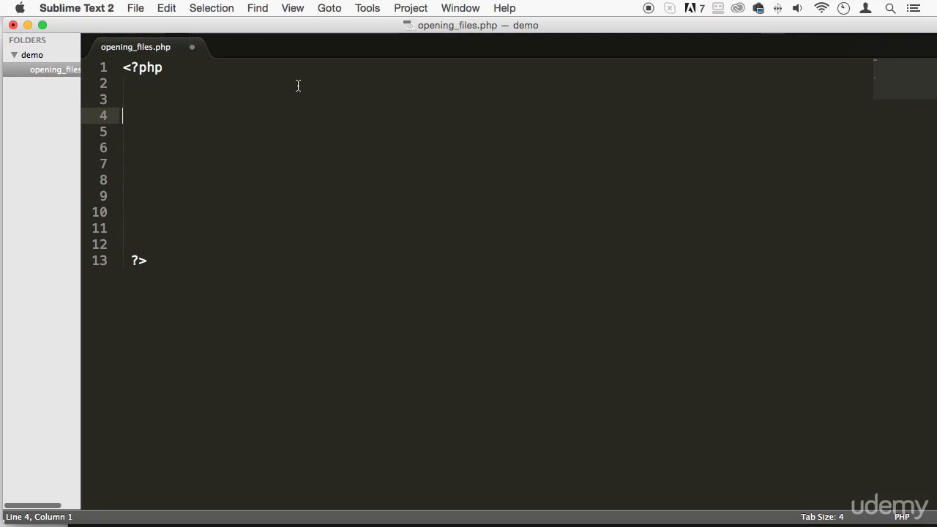
# Place the cursor on a blank line inside the <?php ... ?> block
pyautogui.click(149, 99)
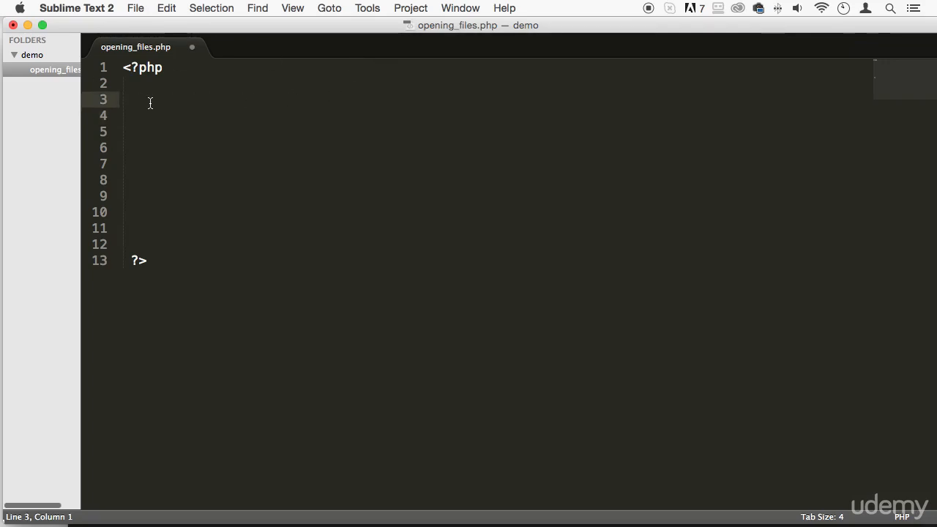
# Declare $file = "example.txt" inside the PHP block
pyautogui.write('$file')
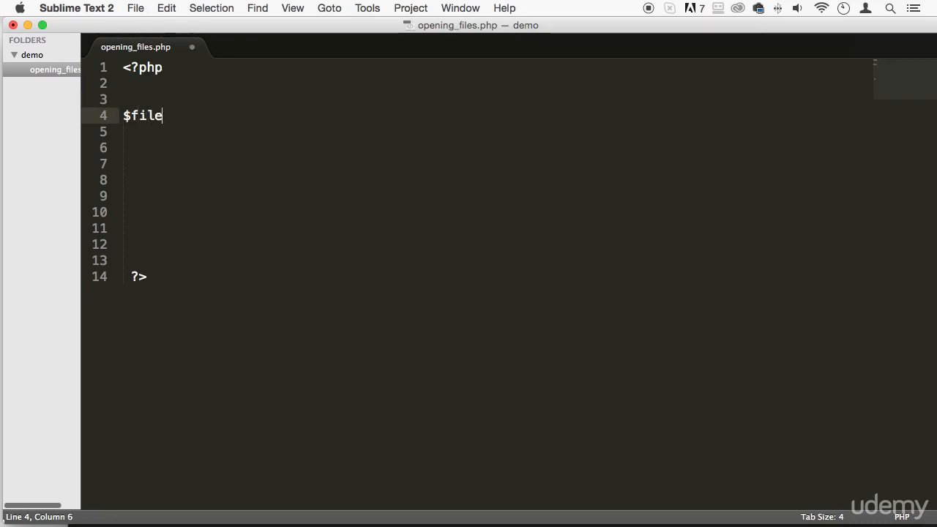
pyautogui.write('= ""')
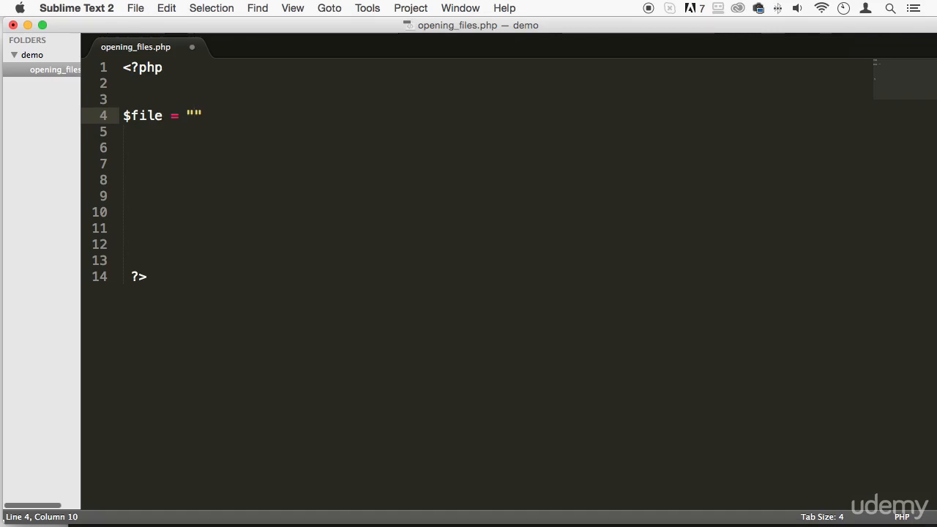
pyautogui.write('example')
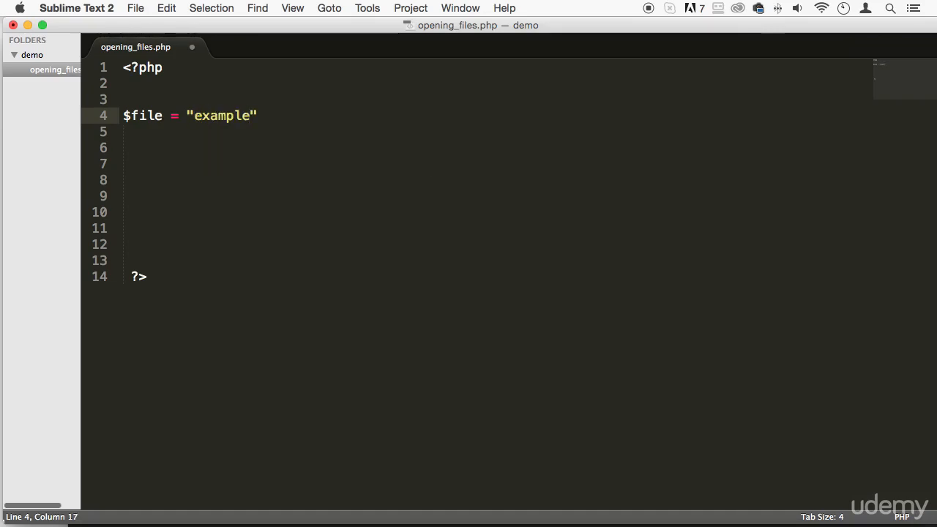
pyautogui.write('.txt')
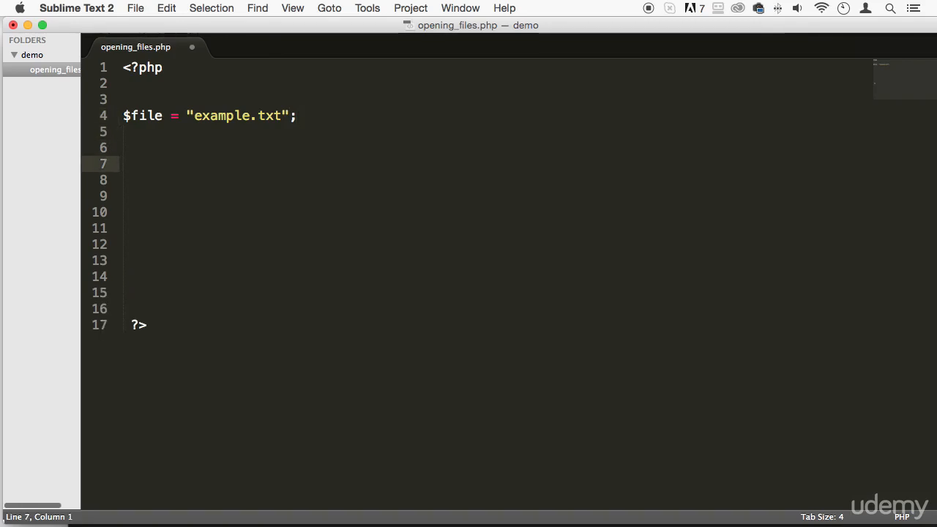
# Write $handle = fopen($file, 'w'); to open the file in write mode
pyautogui.write('fopen(')
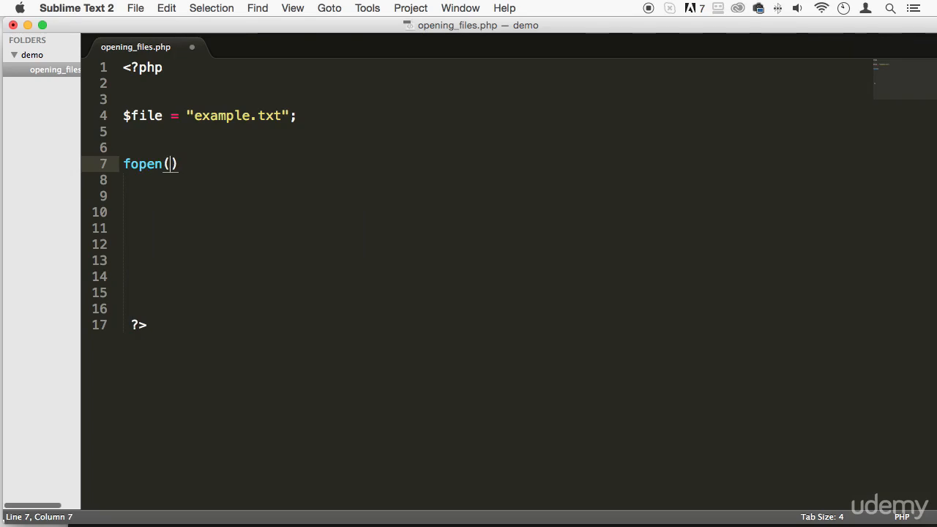
pyautogui.write('$file,')
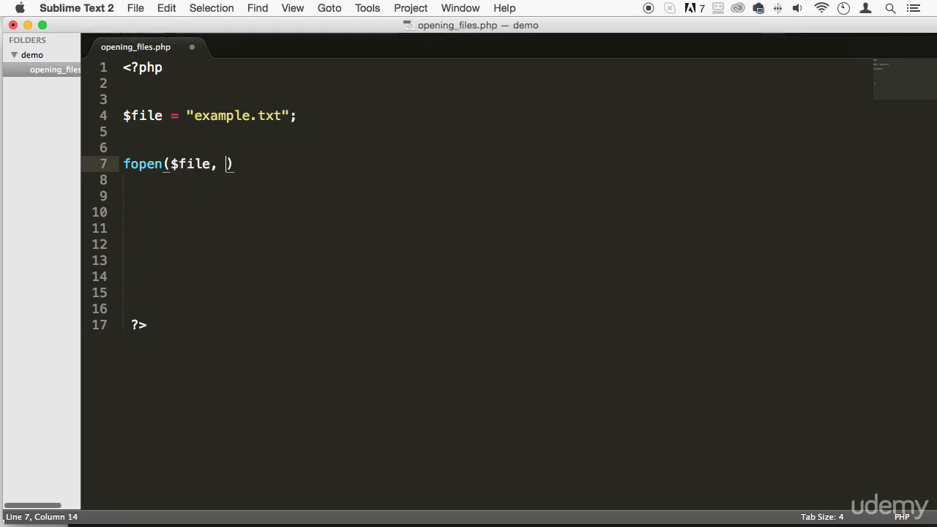
pyautogui.write("''")
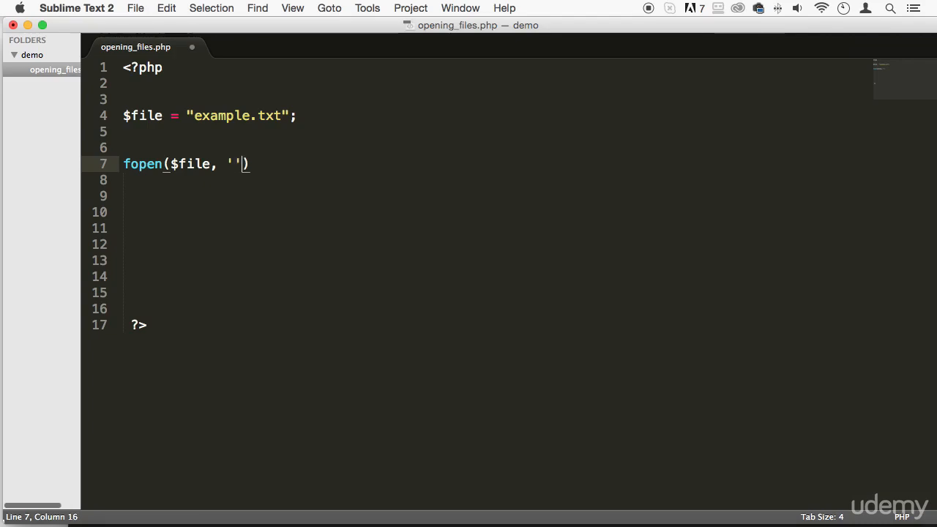
pyautogui.write('w')
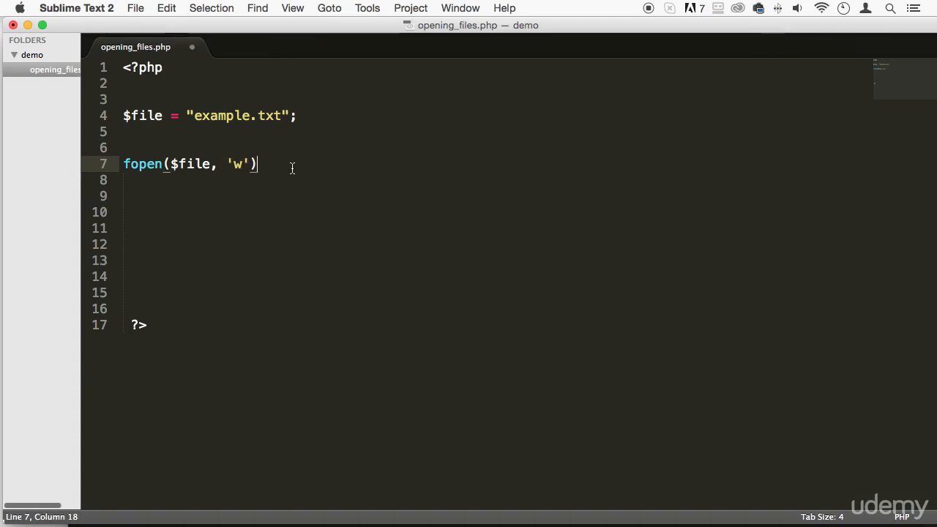
pyautogui.write(';')
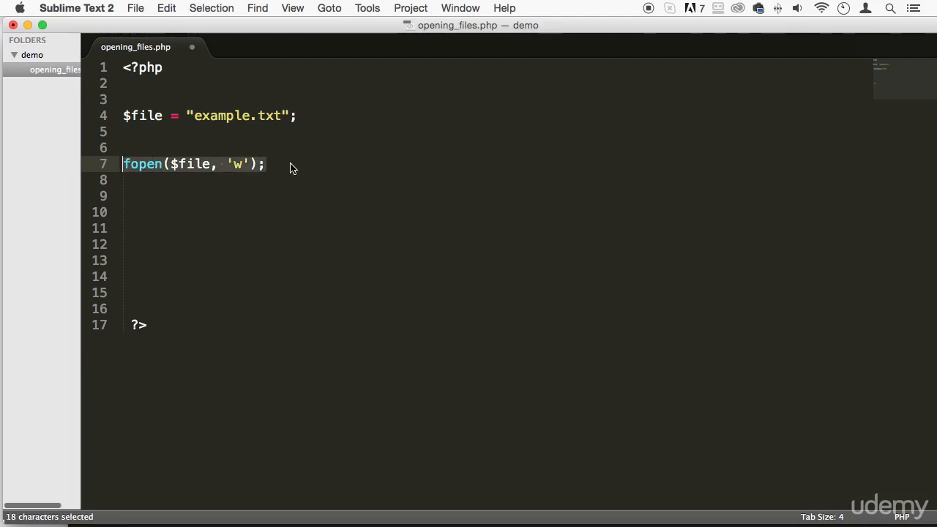
pyautogui.moveTo(188, 141)
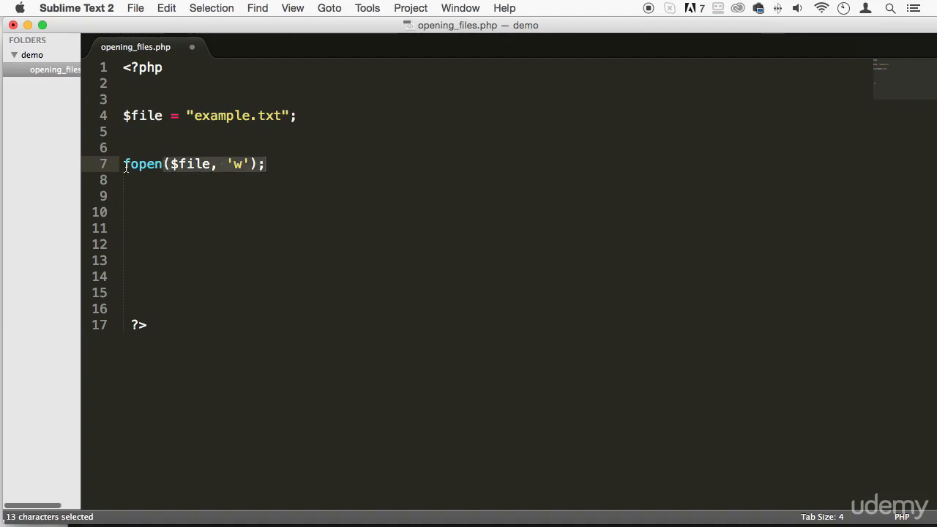
pyautogui.write('$handl')
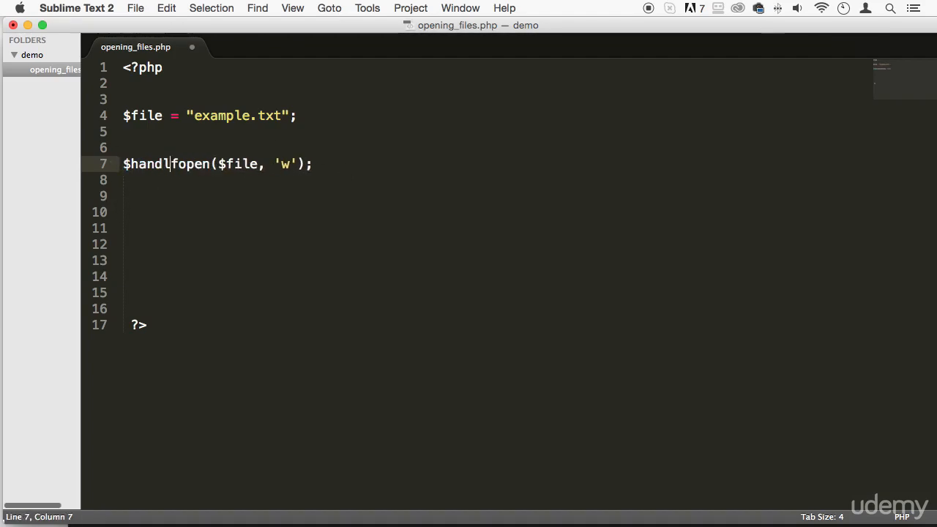
pyautogui.write('e =')
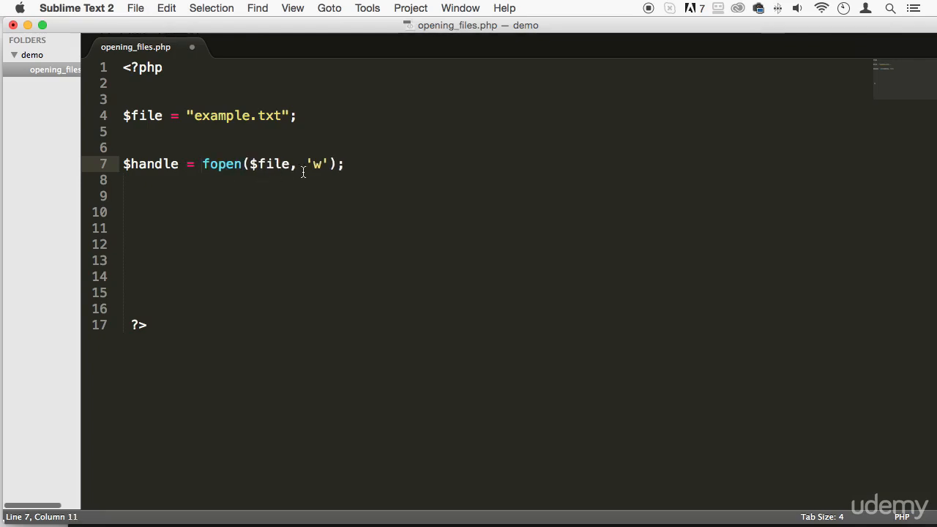
pyautogui.press('enter')
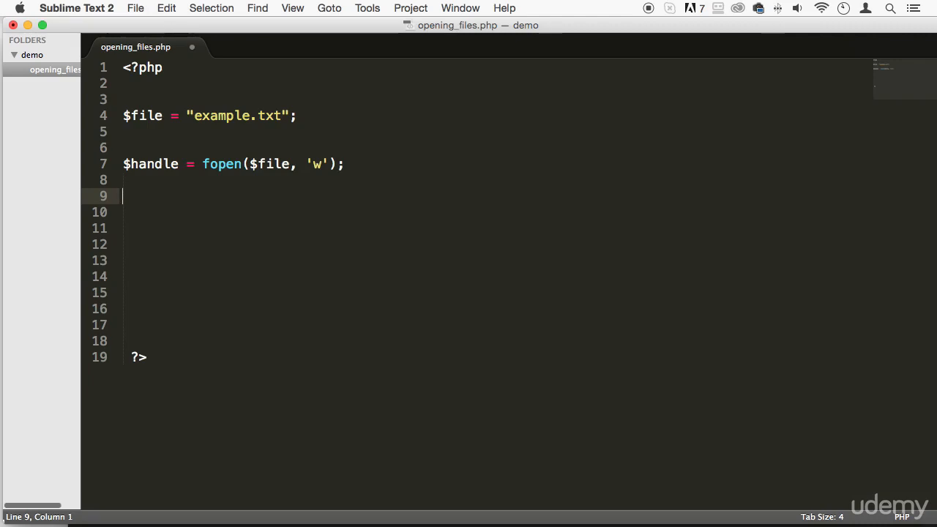
# Add fclose($handle); after the fopen line and save the script
pyautogui.write('fc')
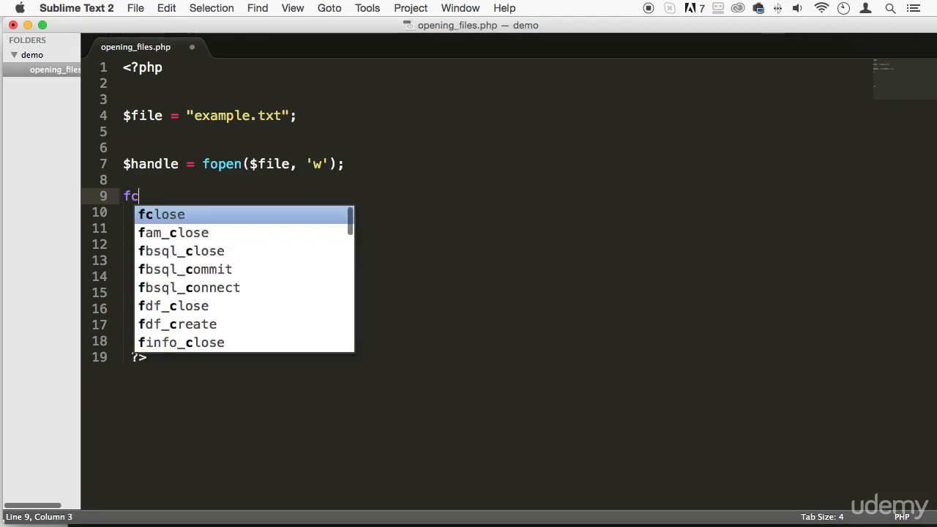
pyautogui.write('lose(')
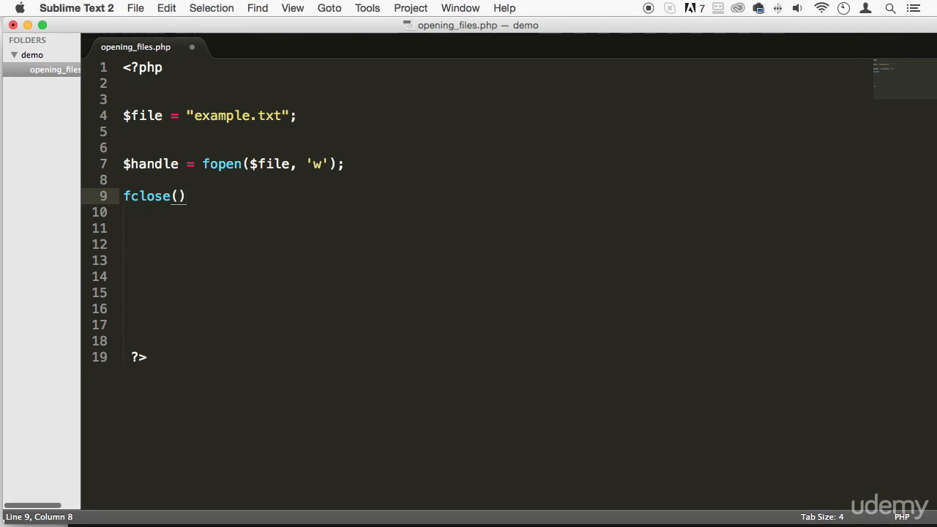
pyautogui.doubleClick(149, 164)
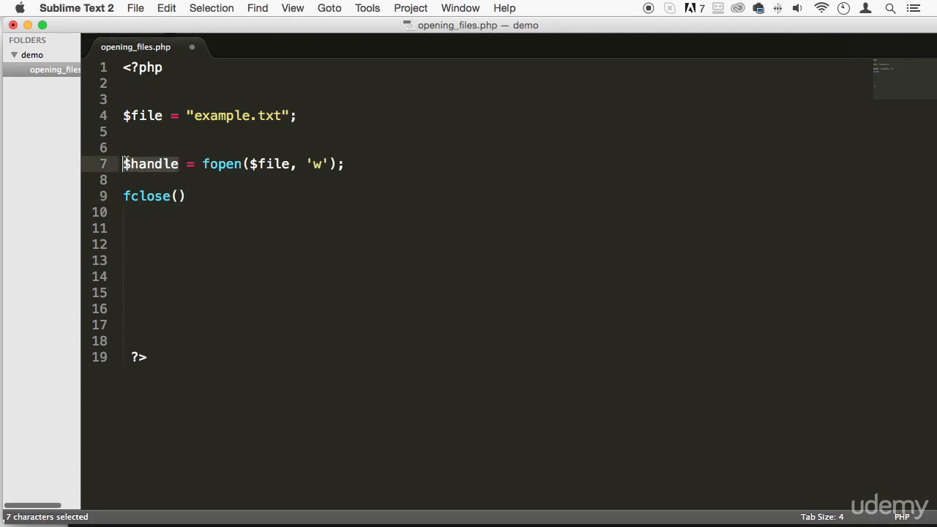
pyautogui.write('$handle')
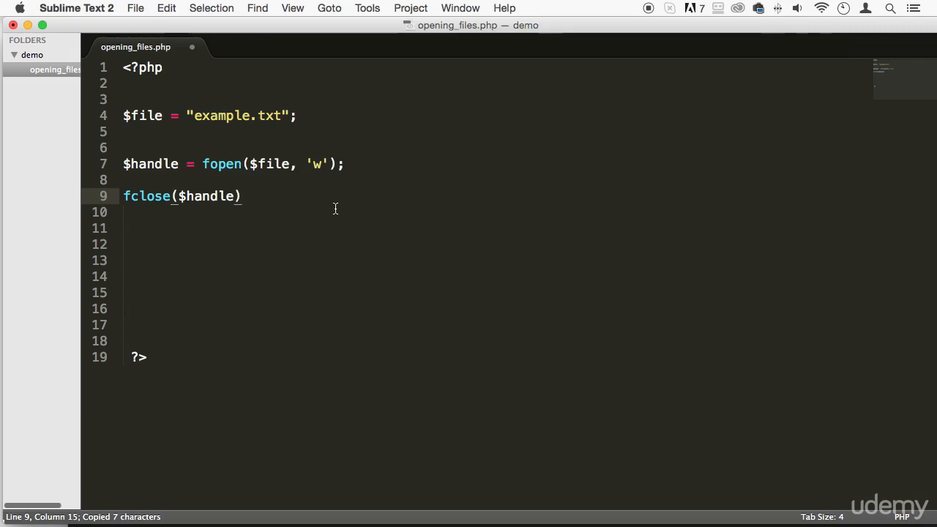
pyautogui.write(';')
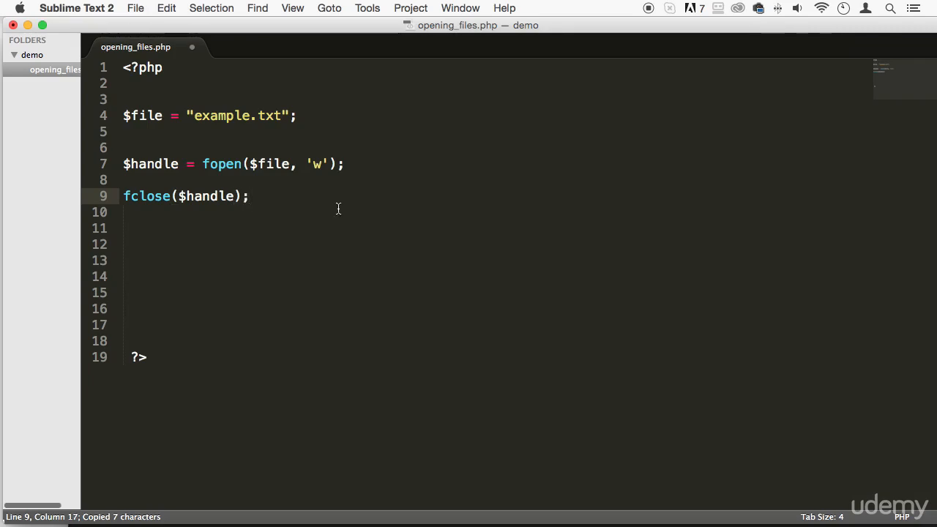
pyautogui.press('cmd+s')
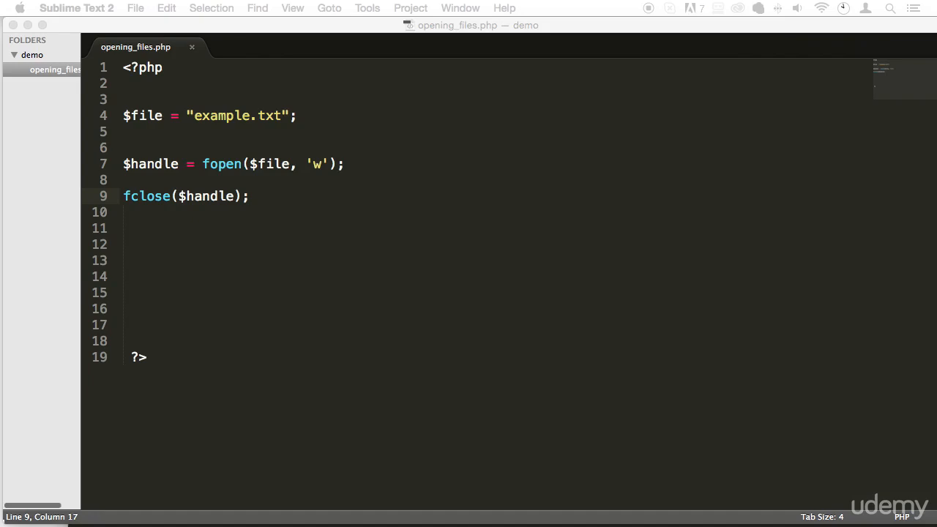
pyautogui.moveTo(578, 426)
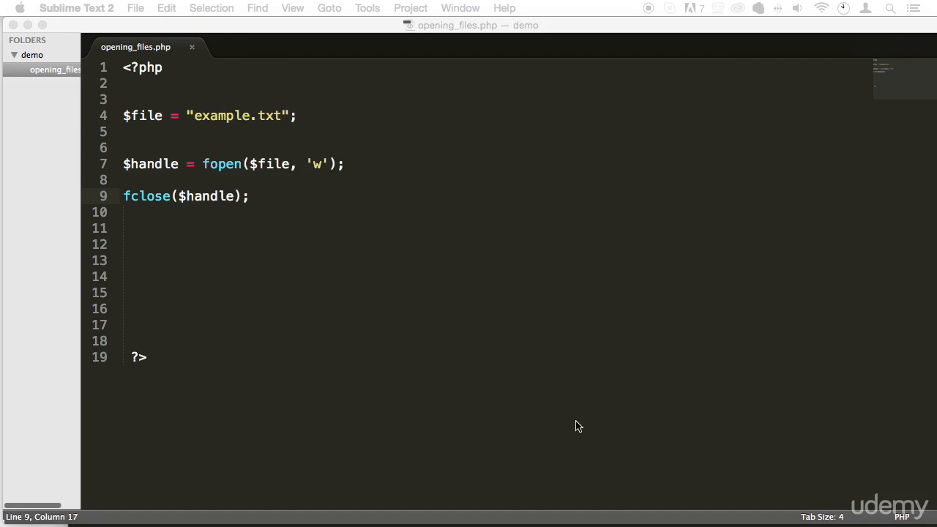
pyautogui.moveTo(448, 316)
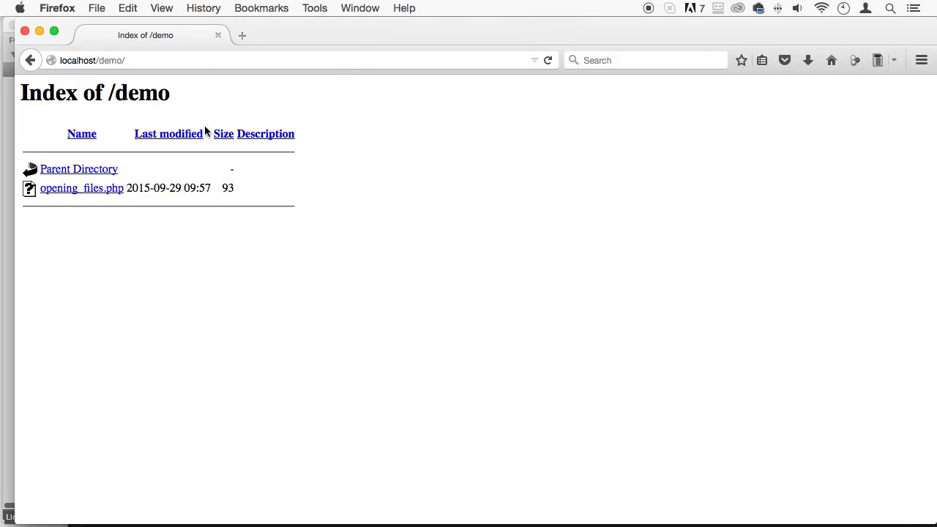
pyautogui.moveTo(98, 198)
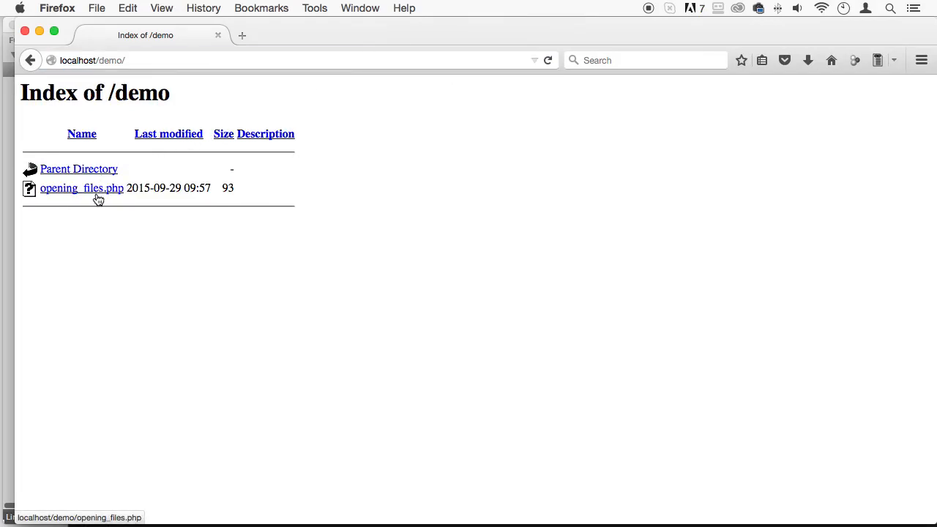
# Run opening_files.php from localhost/demo and select its permission-denied warnings
pyautogui.click(82, 187)
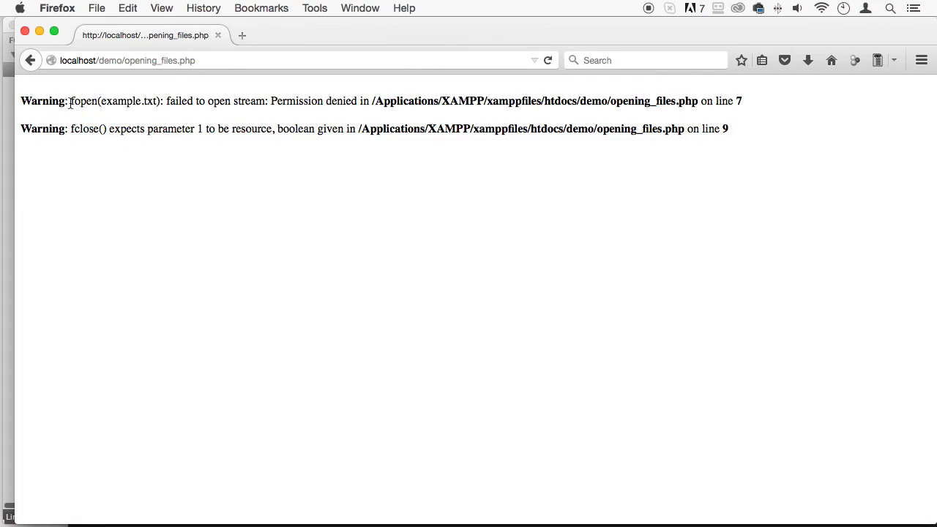
pyautogui.moveTo(70, 101); pyautogui.dragTo(741, 101)
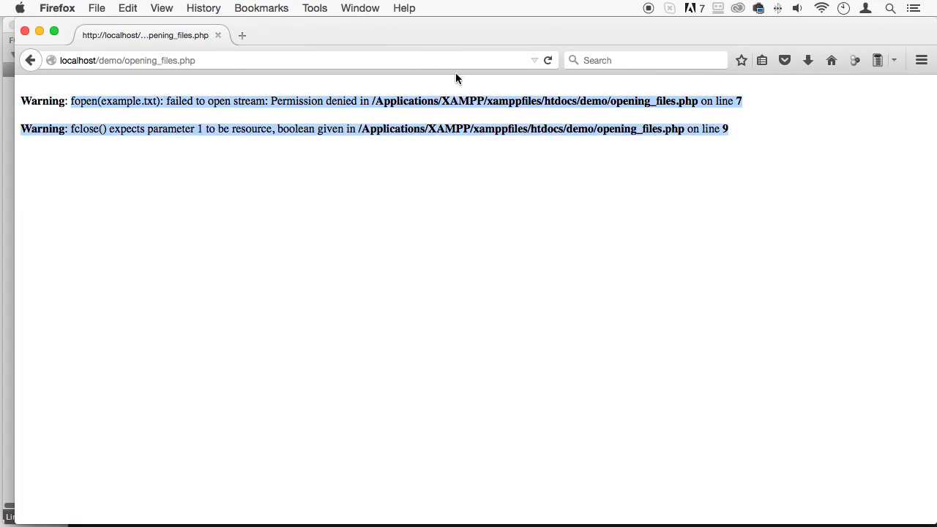
pyautogui.moveTo(392, 41)
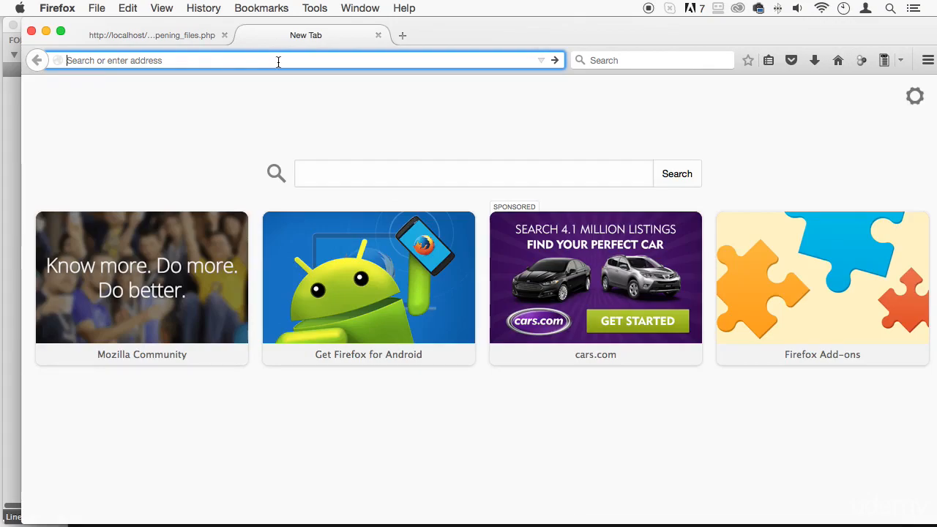
# Search Google for 'give apache permission to write PHP'
pyautogui.write('google.c')
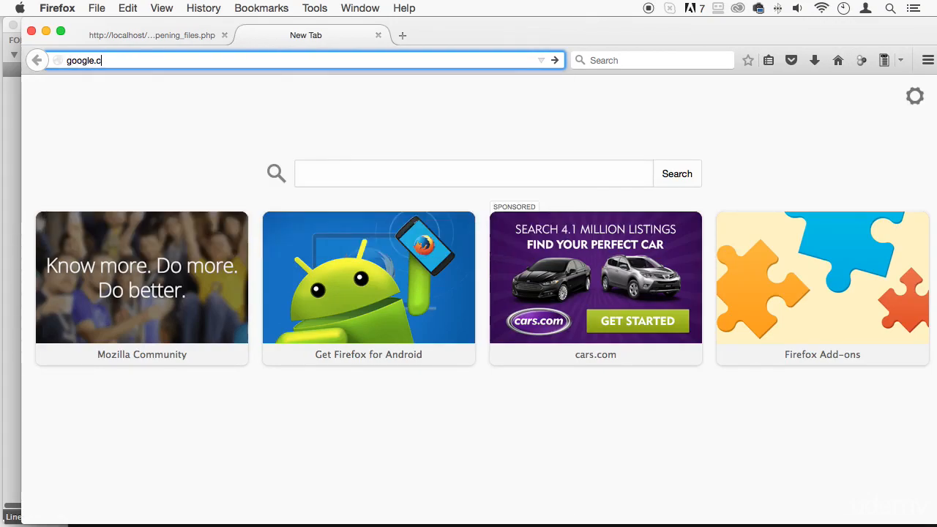
pyautogui.press('Return')
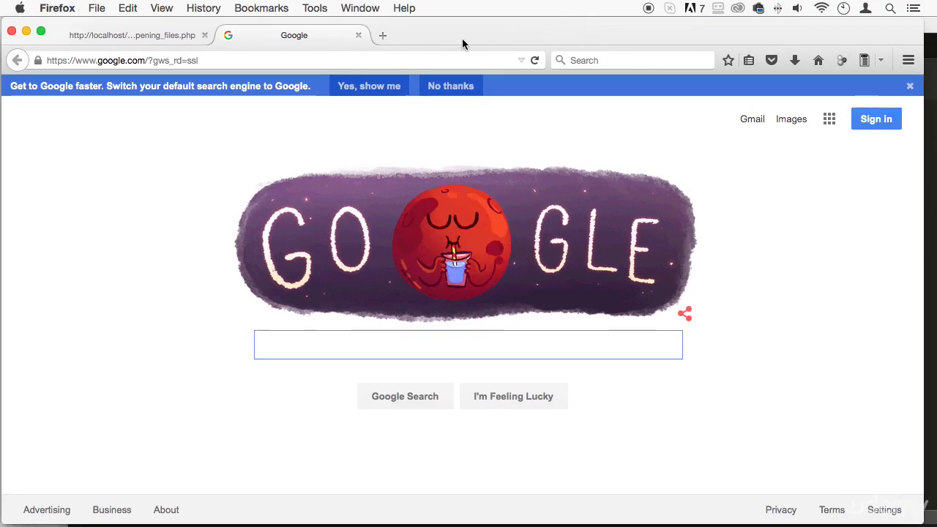
pyautogui.write('g')
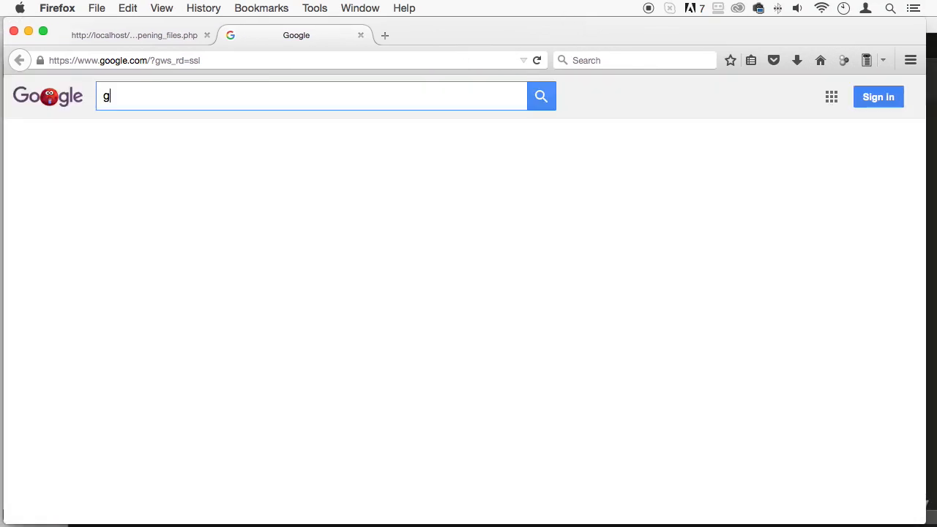
pyautogui.write('ive')
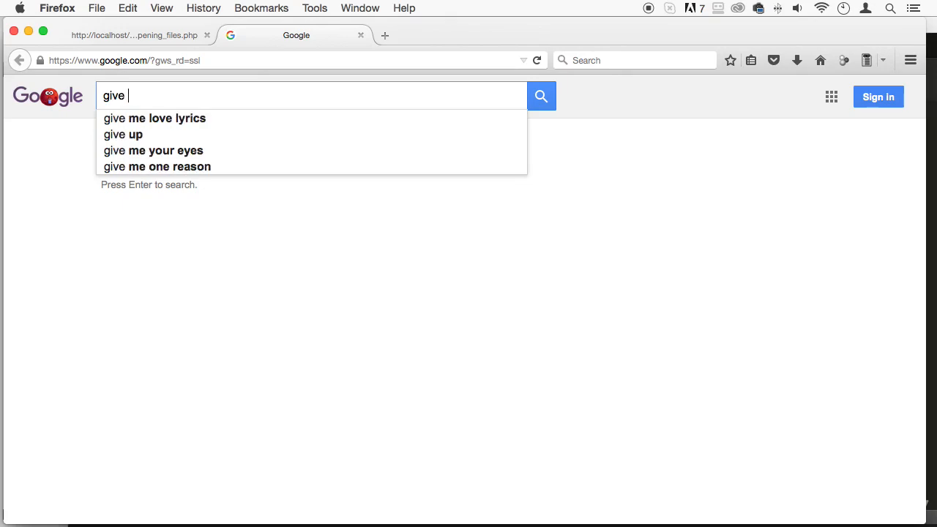
pyautogui.write('apache per')
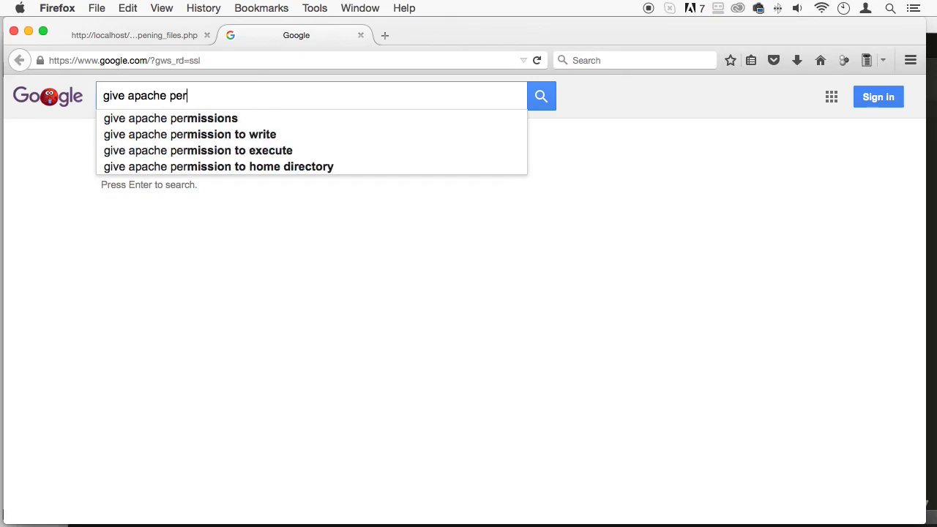
pyautogui.write('mission')
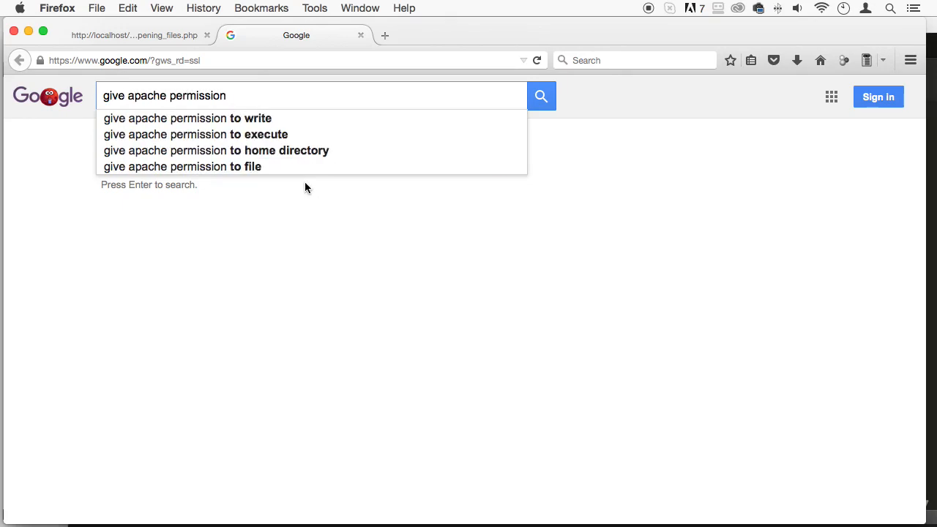
pyautogui.click(187, 117)
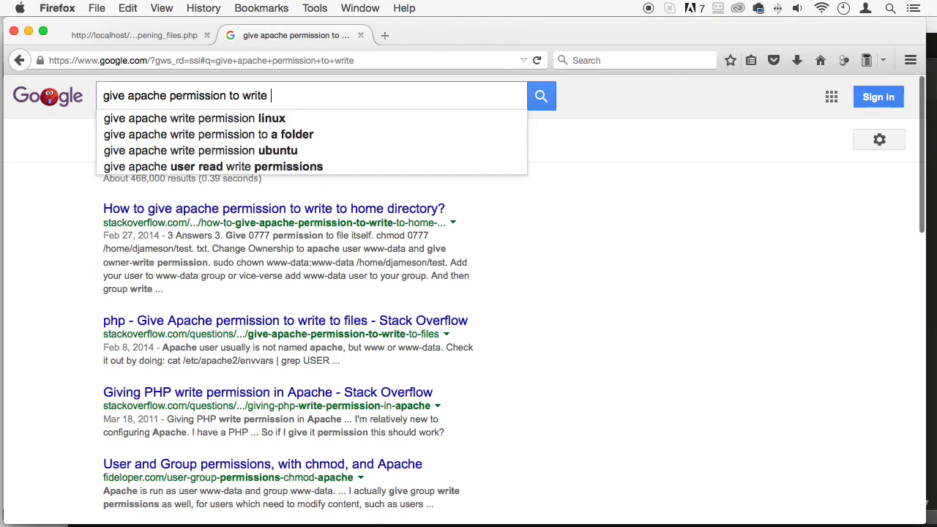
pyautogui.write('PHP')
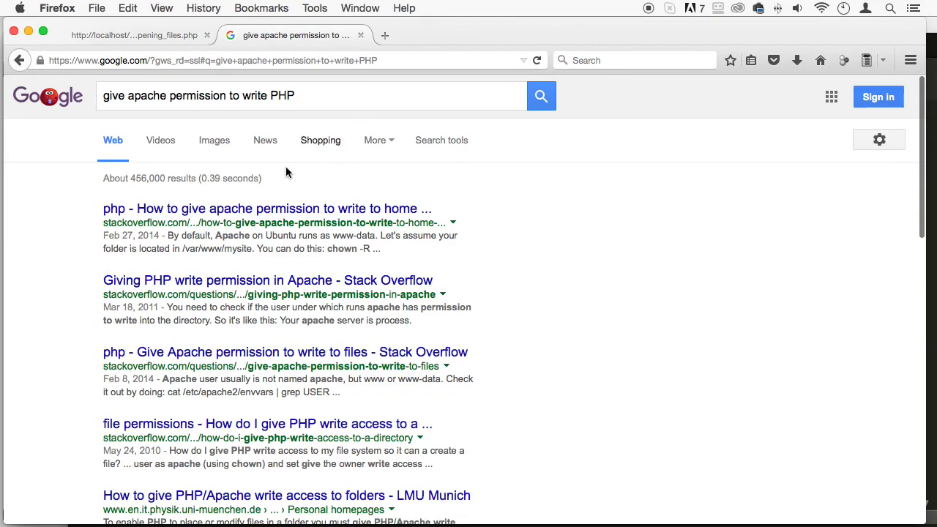
pyautogui.click(266, 208)
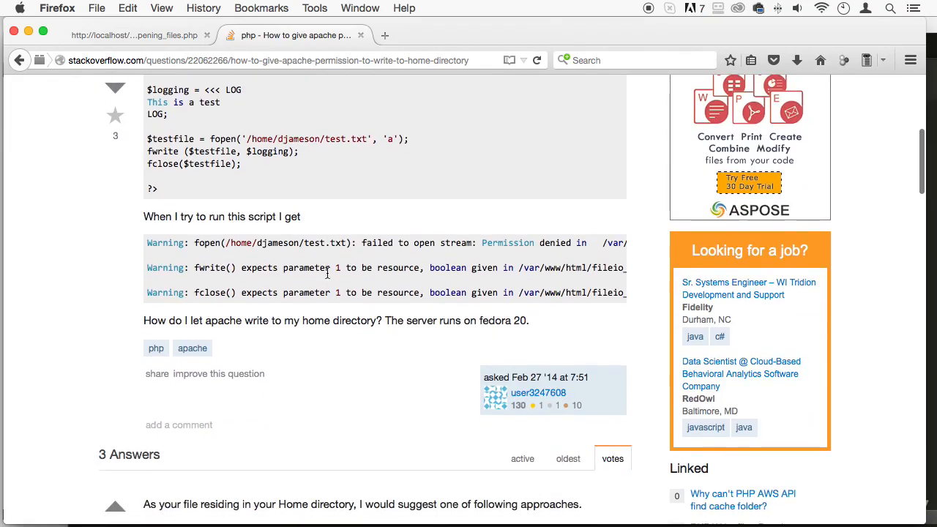
pyautogui.scroll(3)
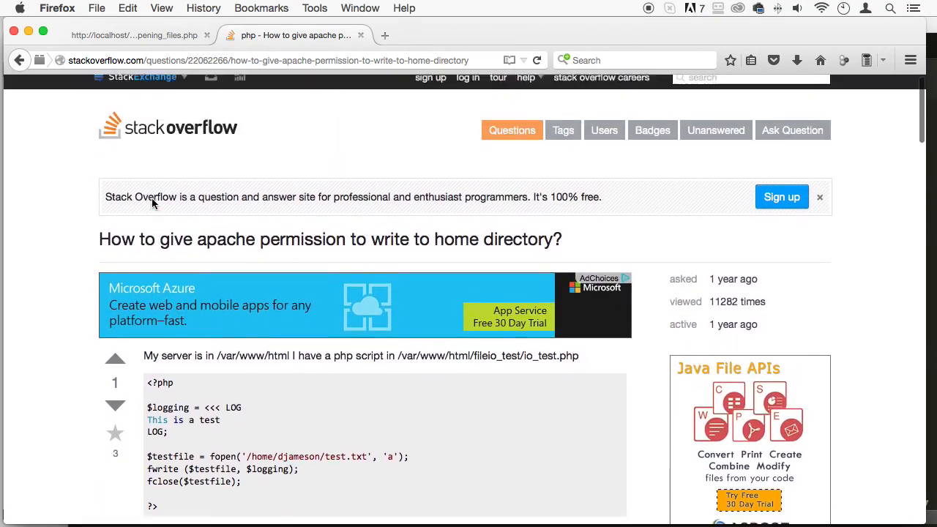
pyautogui.scroll(-3)
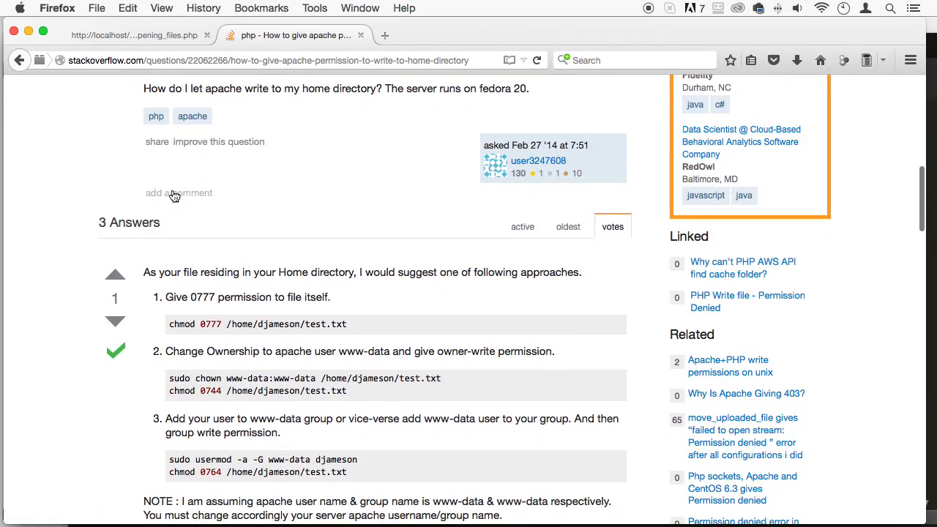
pyautogui.scroll(-3)
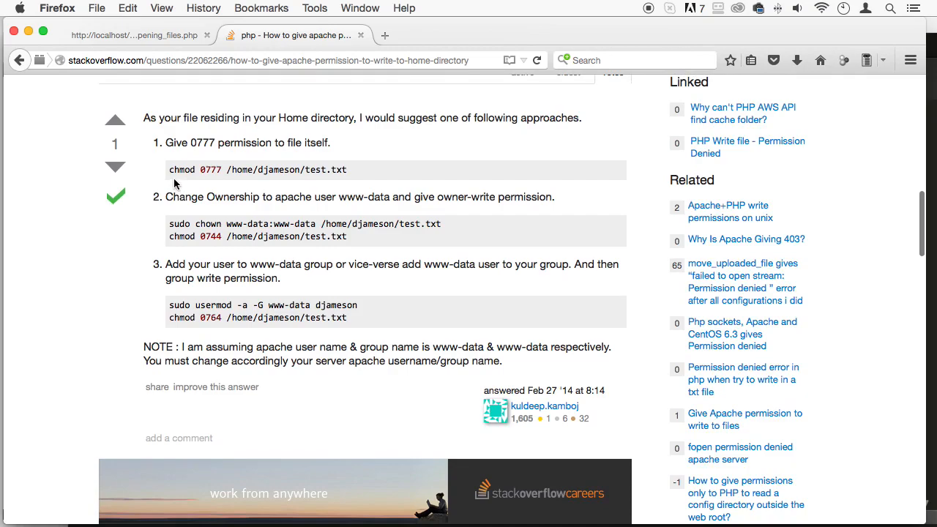
pyautogui.moveTo(152, 180)
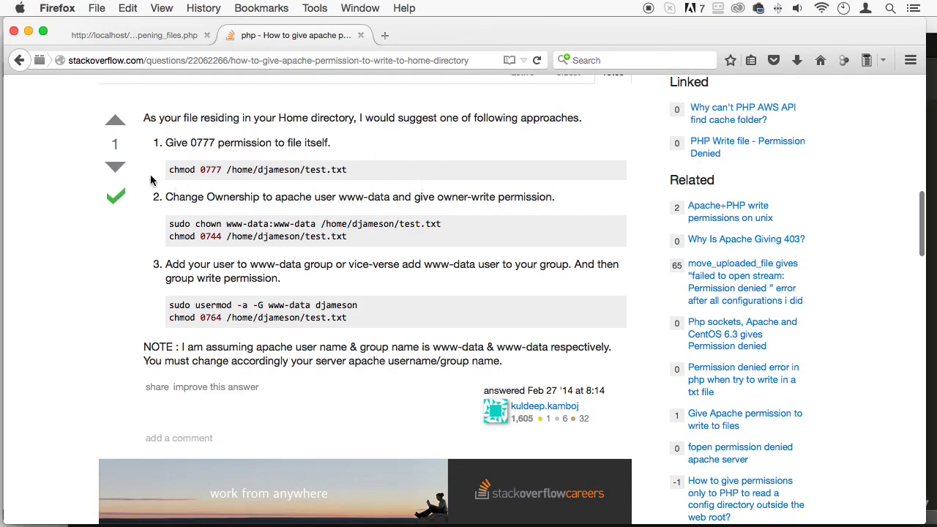
pyautogui.moveTo(177, 223)
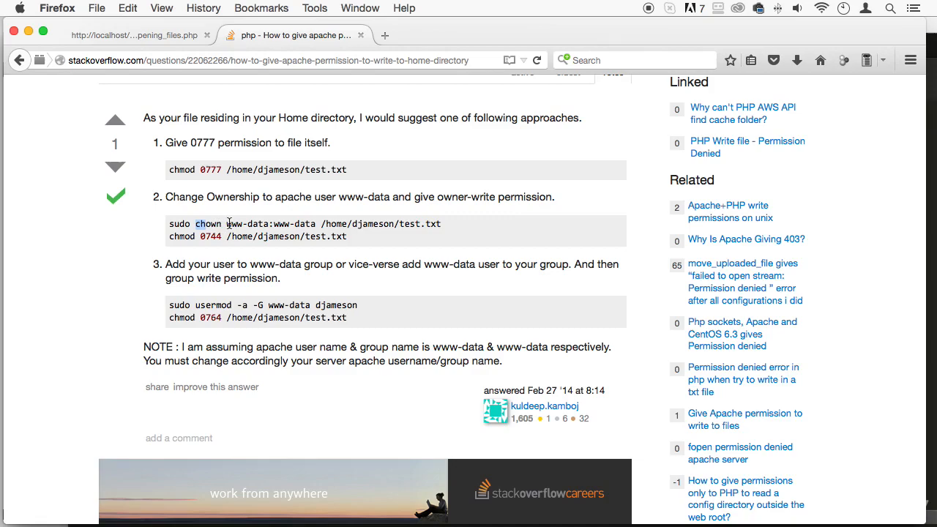
pyautogui.moveTo(227, 223)
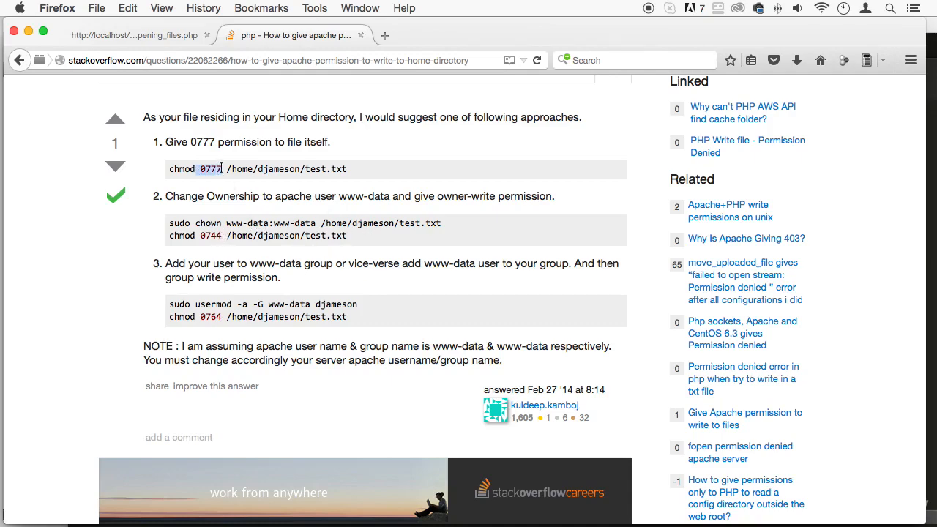
pyautogui.scroll(3)
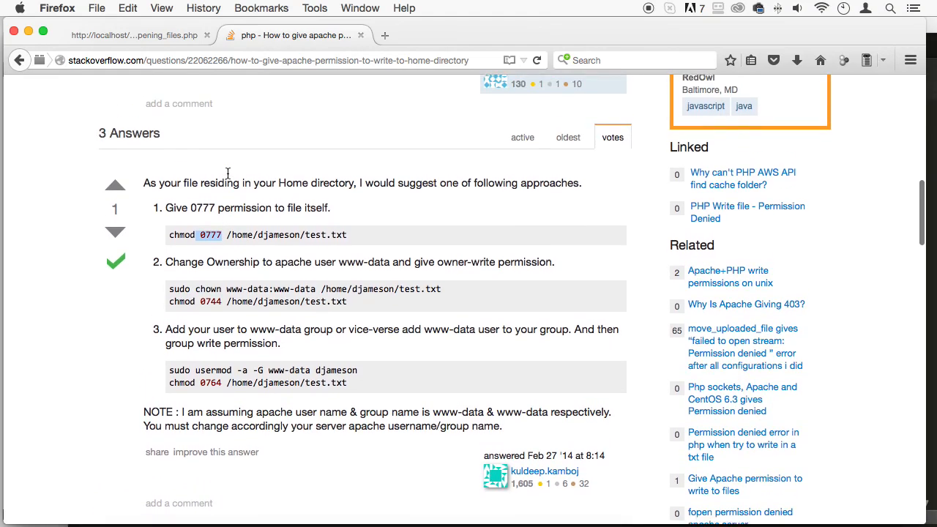
pyautogui.scroll(3)
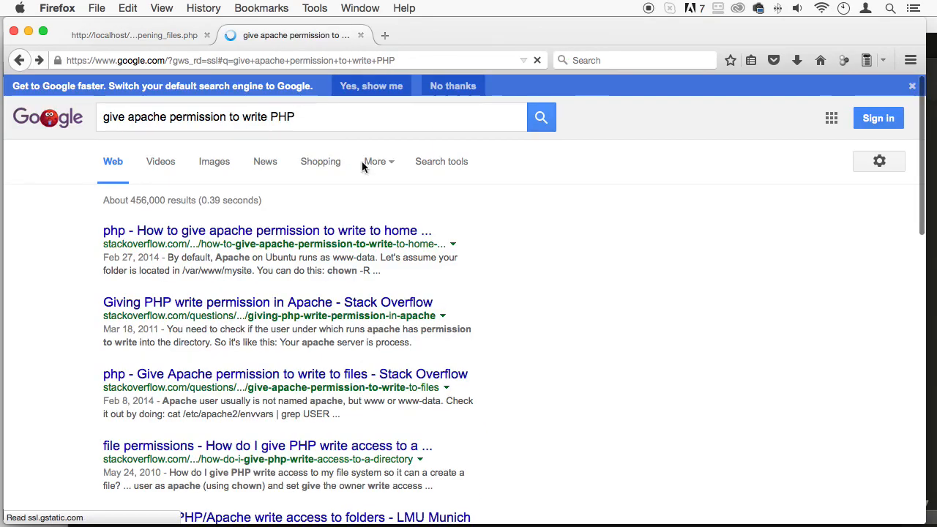
# Read two Stack Overflow answers on Apache write permission, then return to the results
pyautogui.click(268, 301)
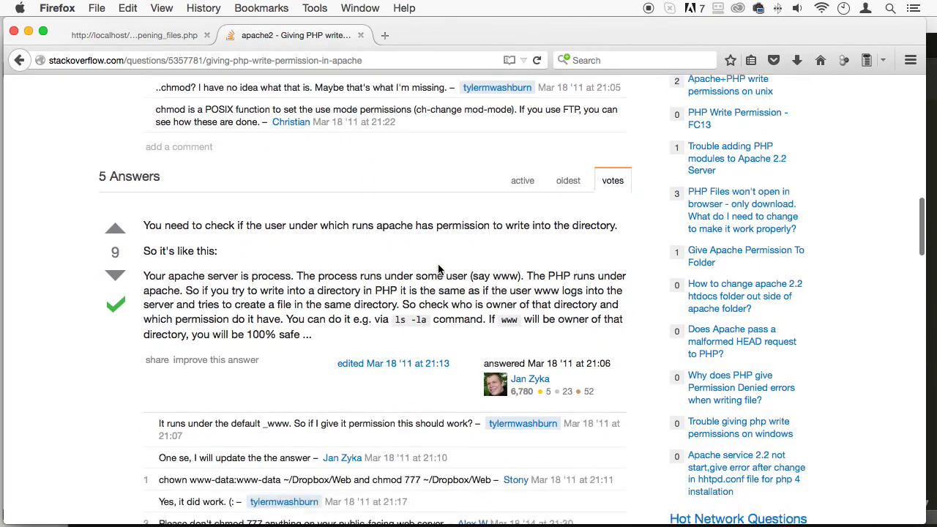
pyautogui.scroll(-3)
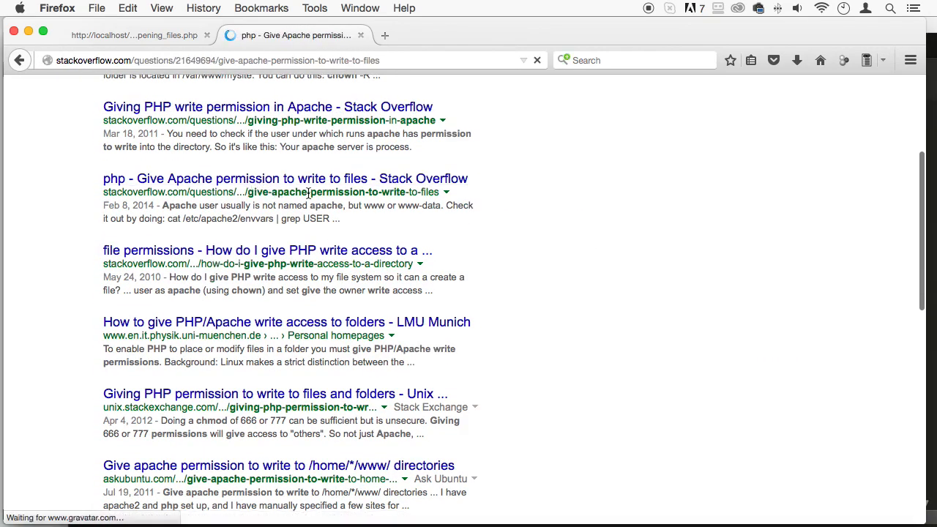
pyautogui.click(284, 179)
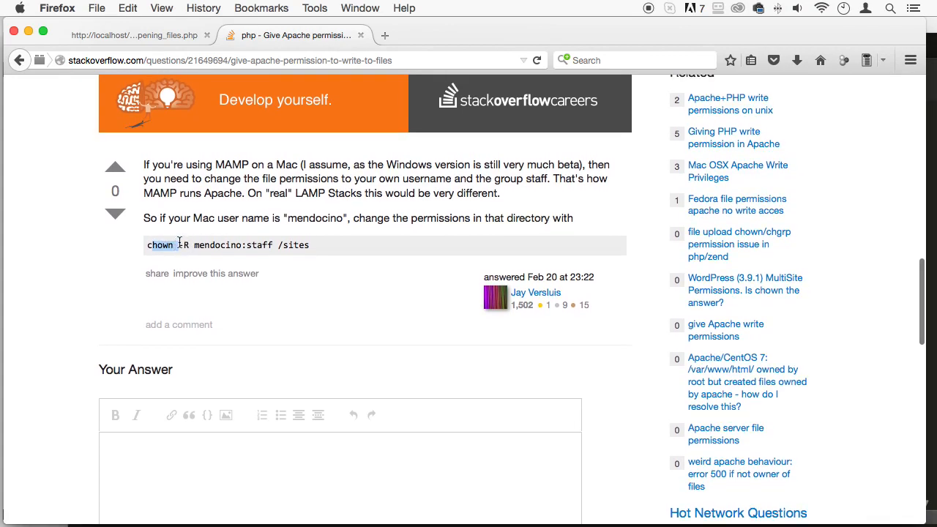
pyautogui.click(19, 60)
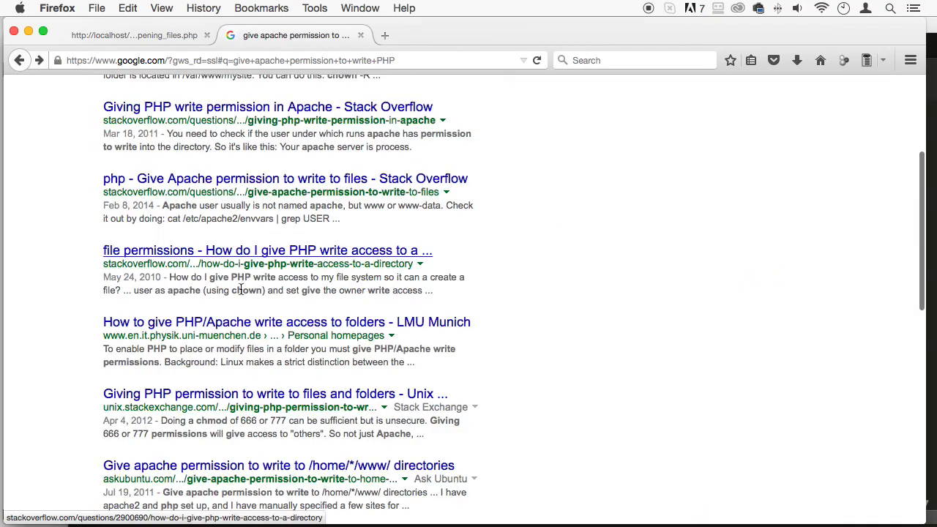
pyautogui.scroll(3)
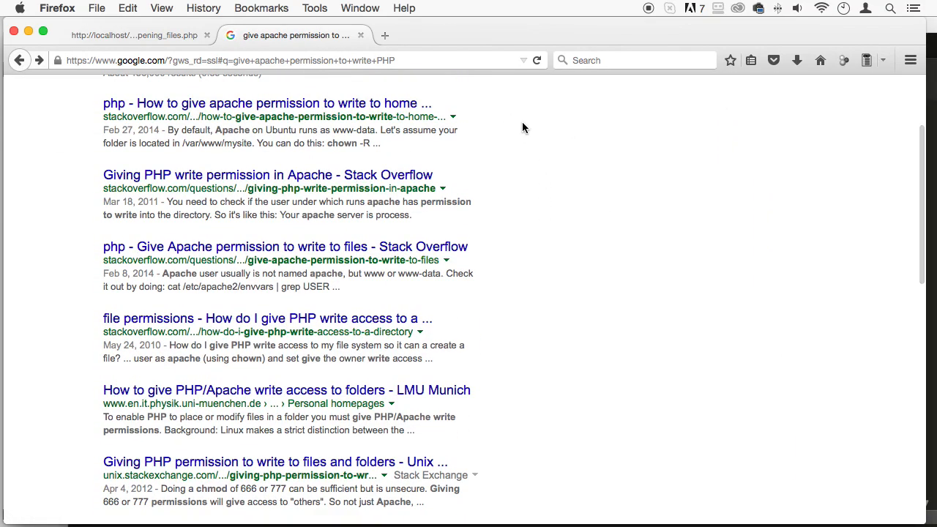
pyautogui.moveTo(316, 257)
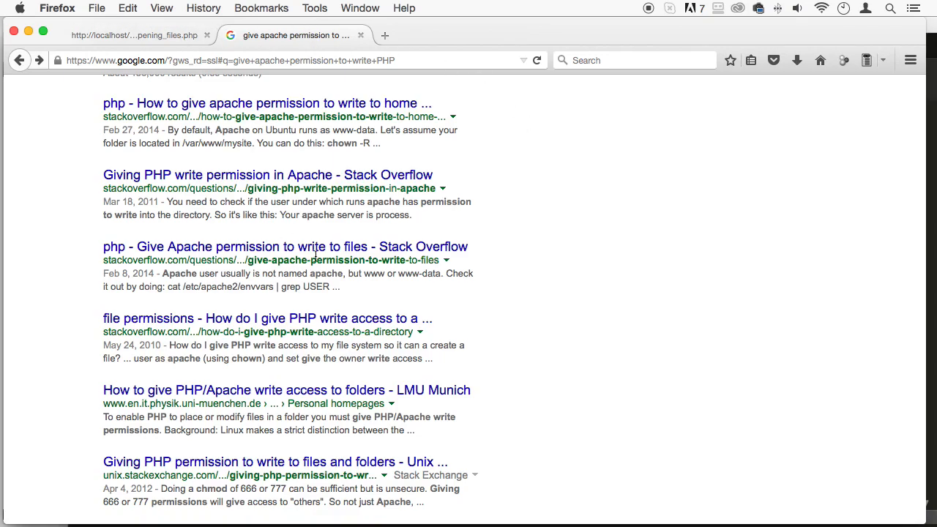
pyautogui.scroll(3)
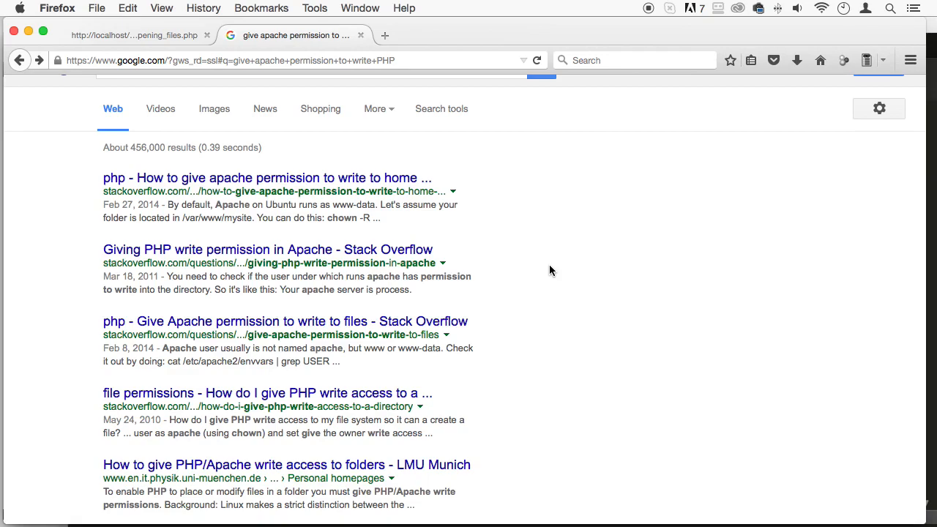
pyautogui.moveTo(489, 45)
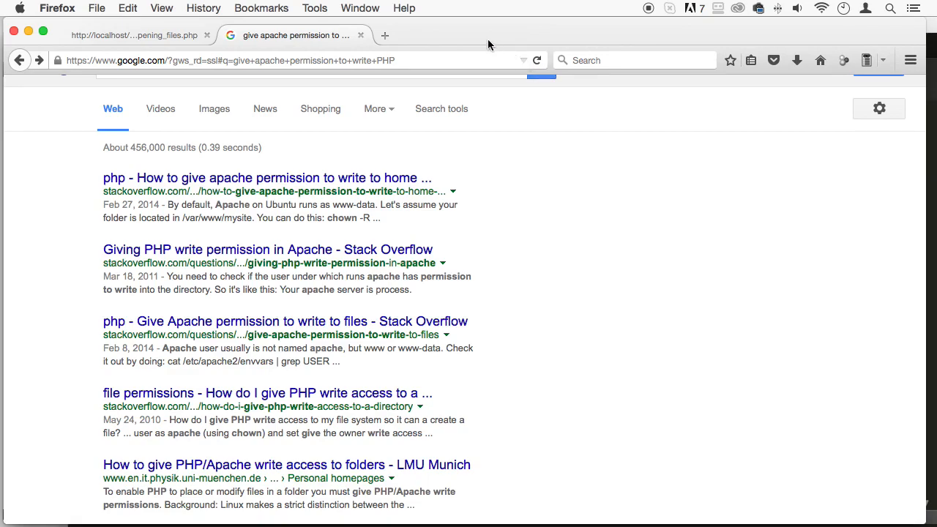
pyautogui.moveTo(362, 187)
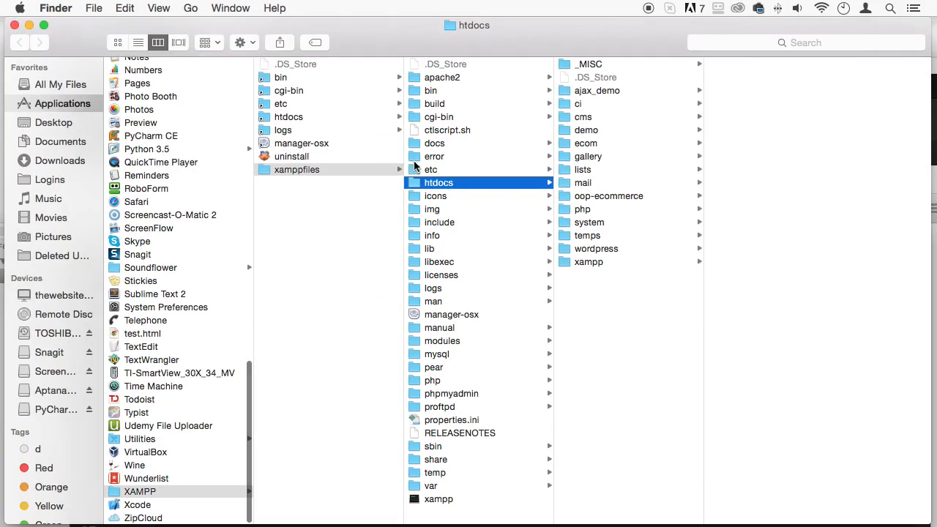
# In the demo folder's Get Info, set everyone to Read & Write
pyautogui.rightClick(586, 129)
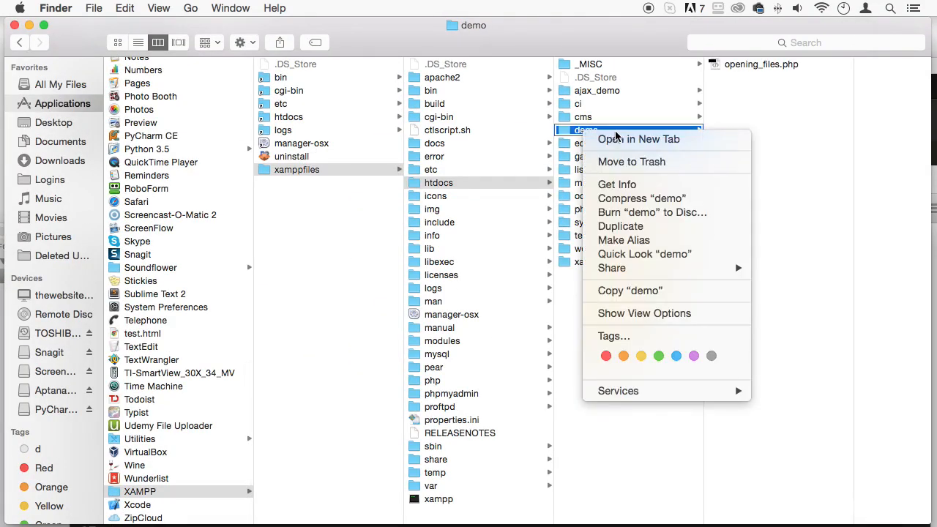
pyautogui.moveTo(637, 174)
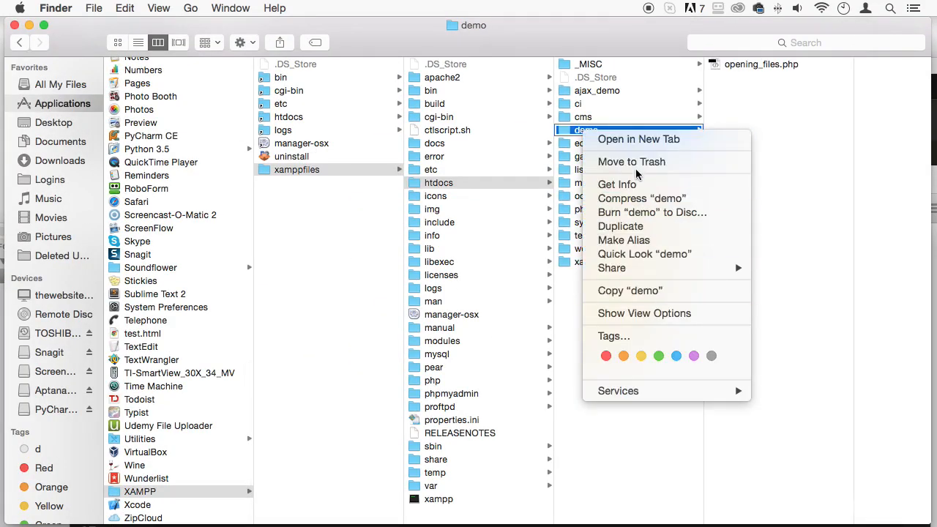
pyautogui.click(618, 185)
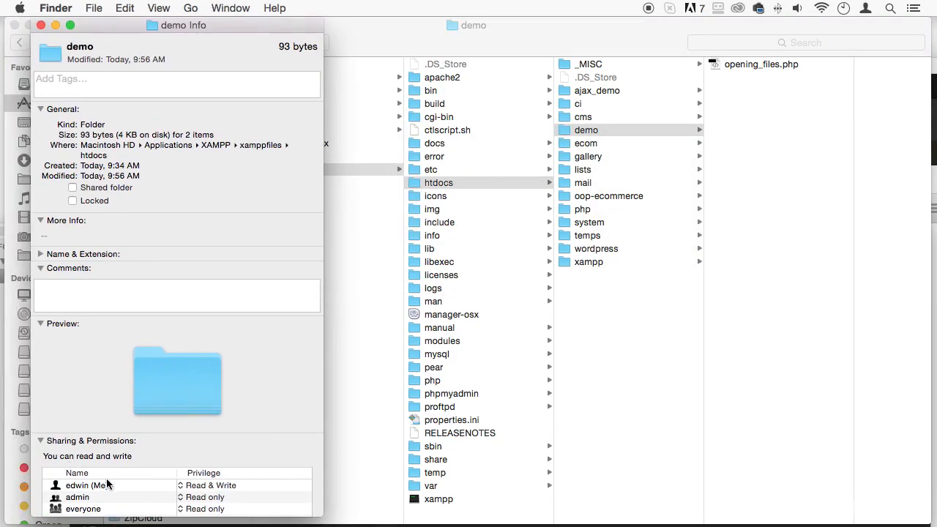
pyautogui.moveTo(211, 498)
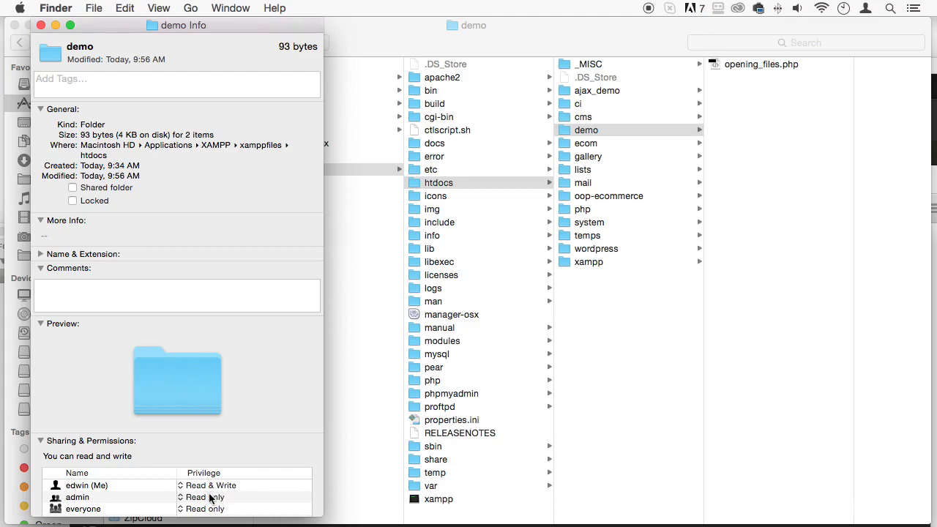
pyautogui.click(205, 498)
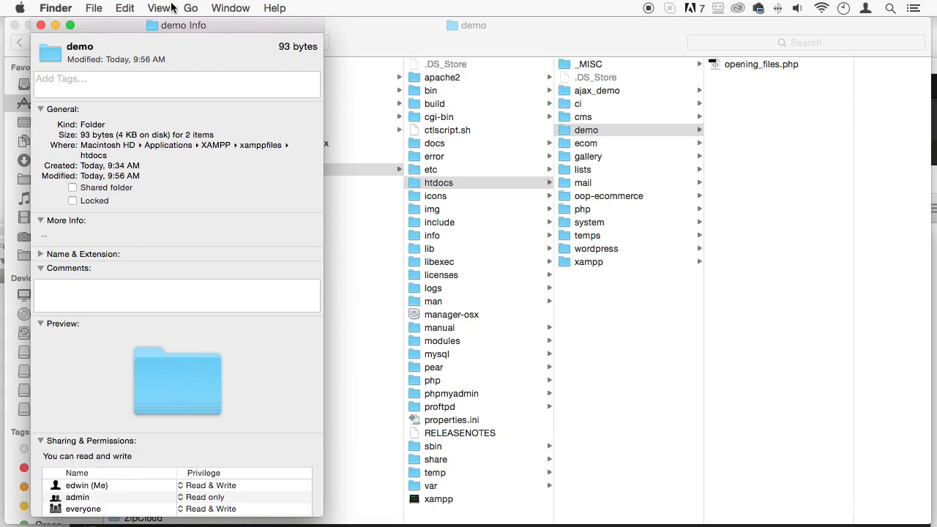
pyautogui.moveTo(102, 34)
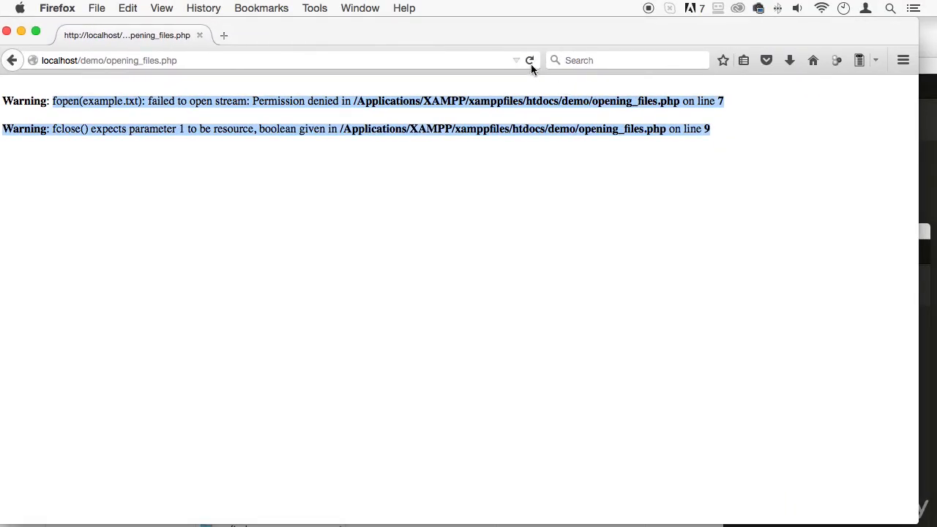
# Rerun opening_files.php without warnings and open the newly created example.txt
pyautogui.click(293, 60)
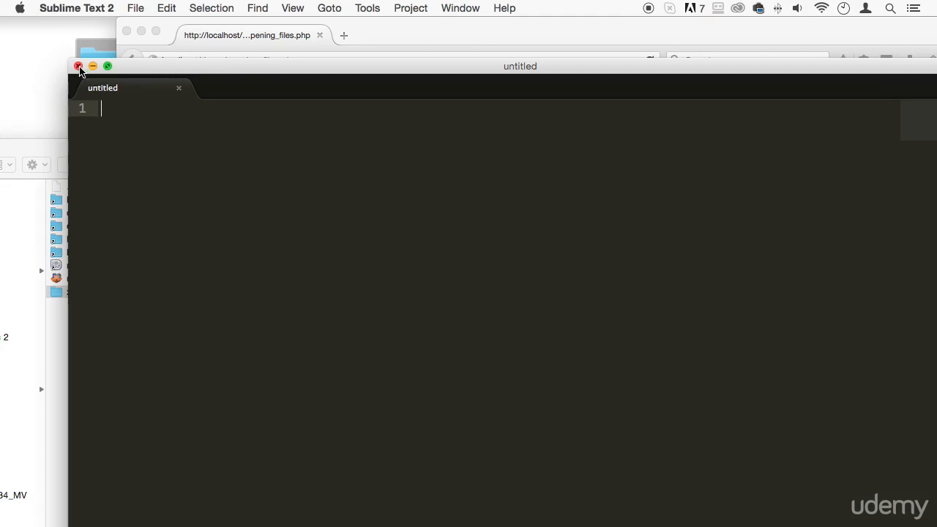
pyautogui.click(79, 66)
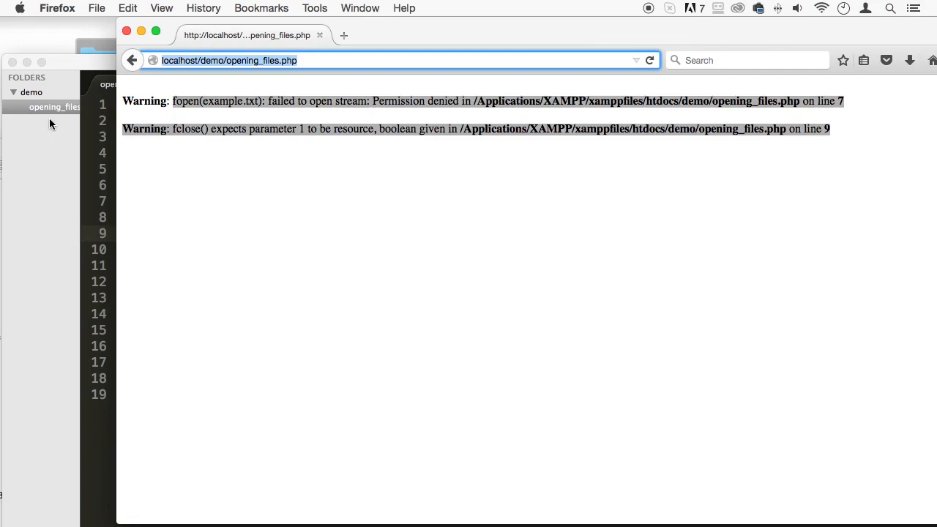
pyautogui.moveTo(569, 81)
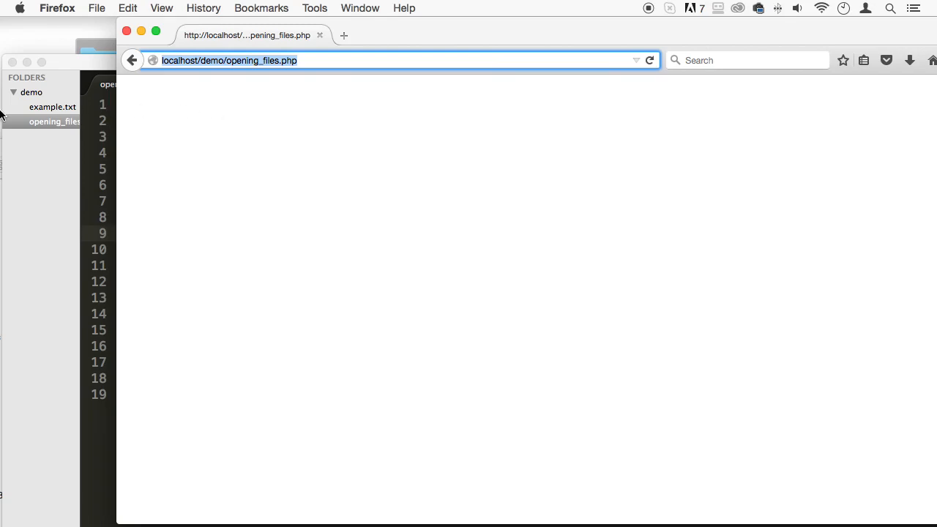
pyautogui.click(53, 107)
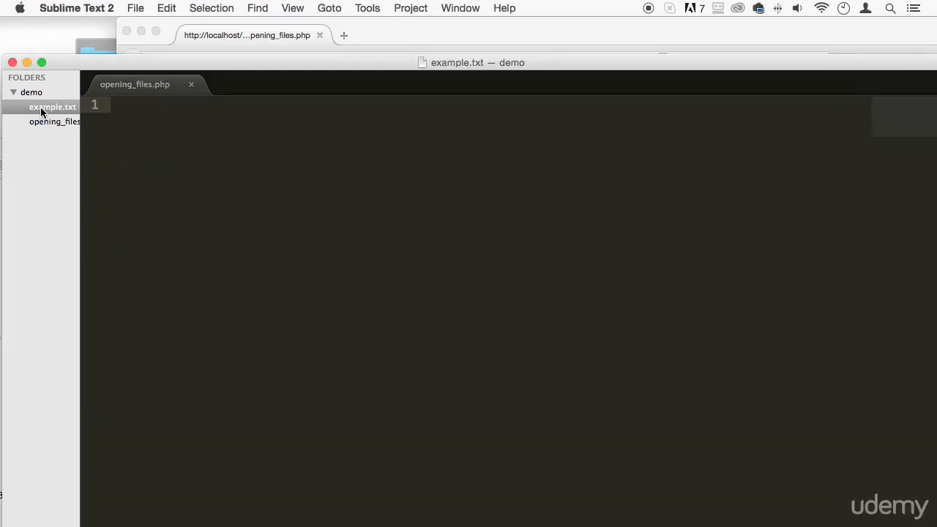